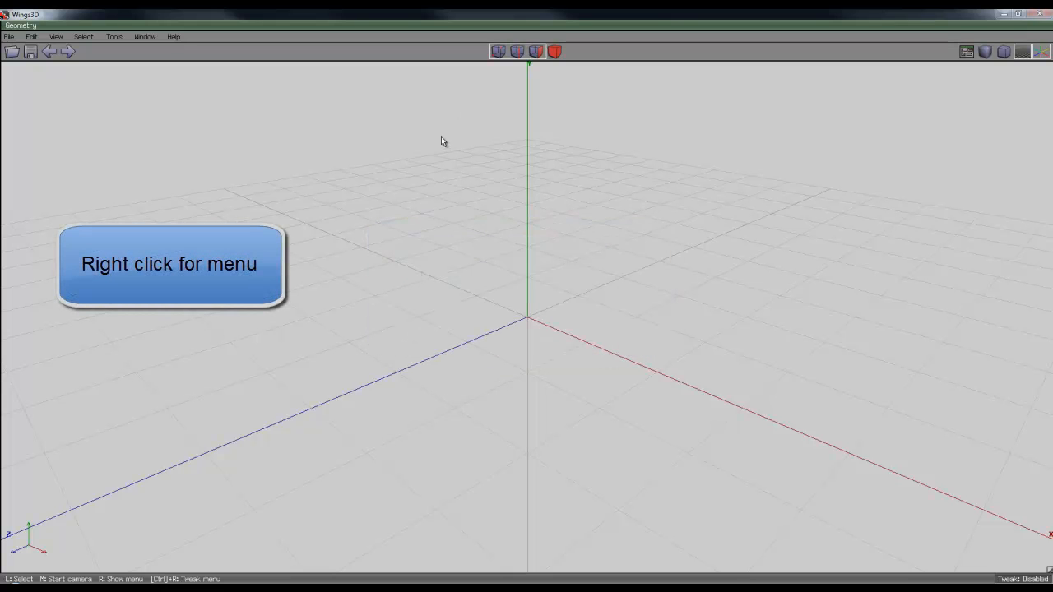
Step: Bring up the primitives menu in the empty viewport to create a Text object
right_click(441, 139)
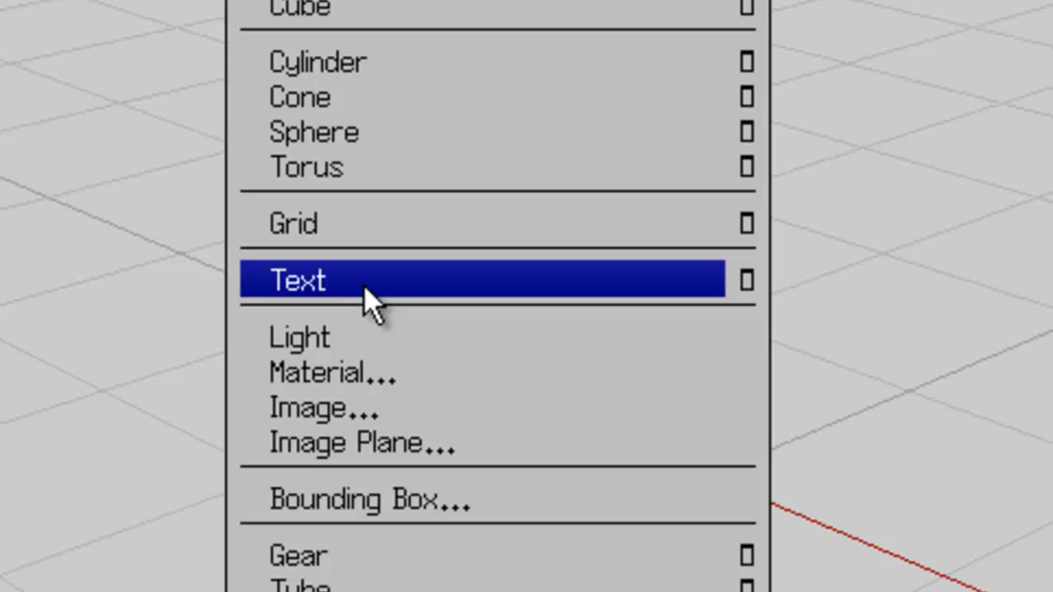
mouse_move(431, 292)
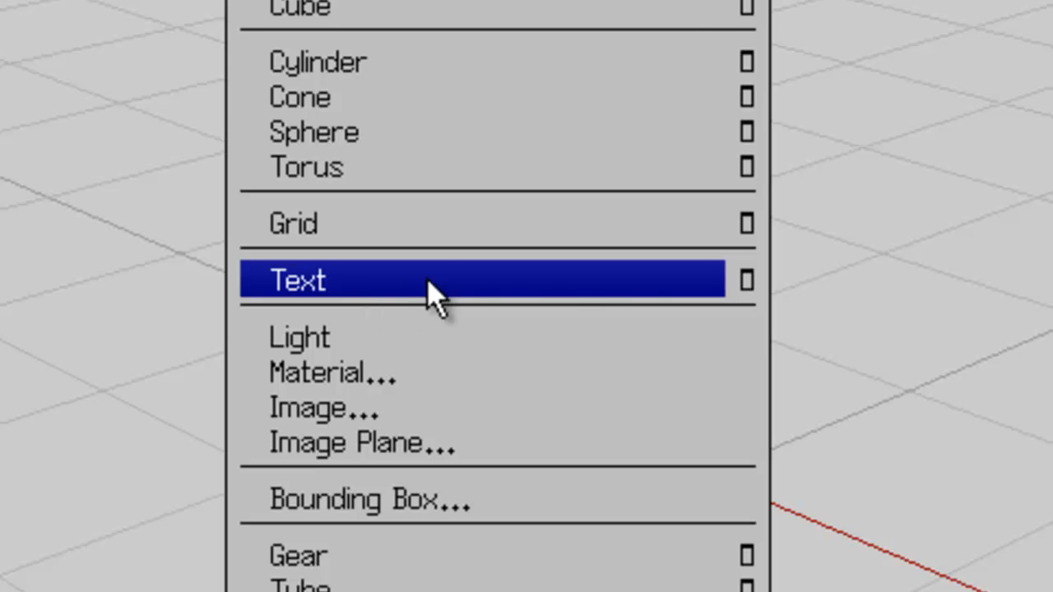
mouse_move(650, 296)
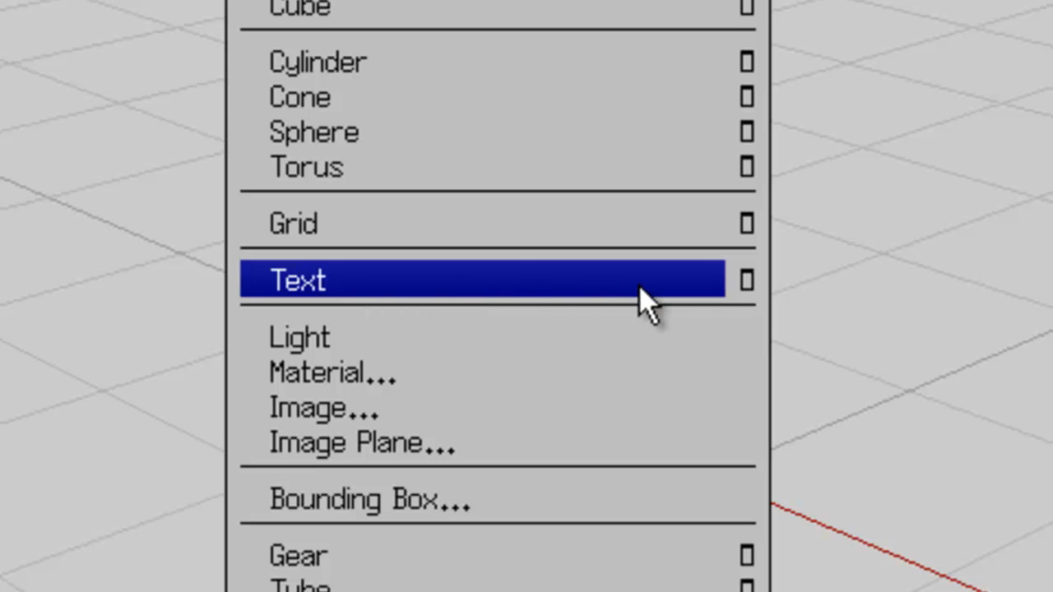
mouse_move(743, 279)
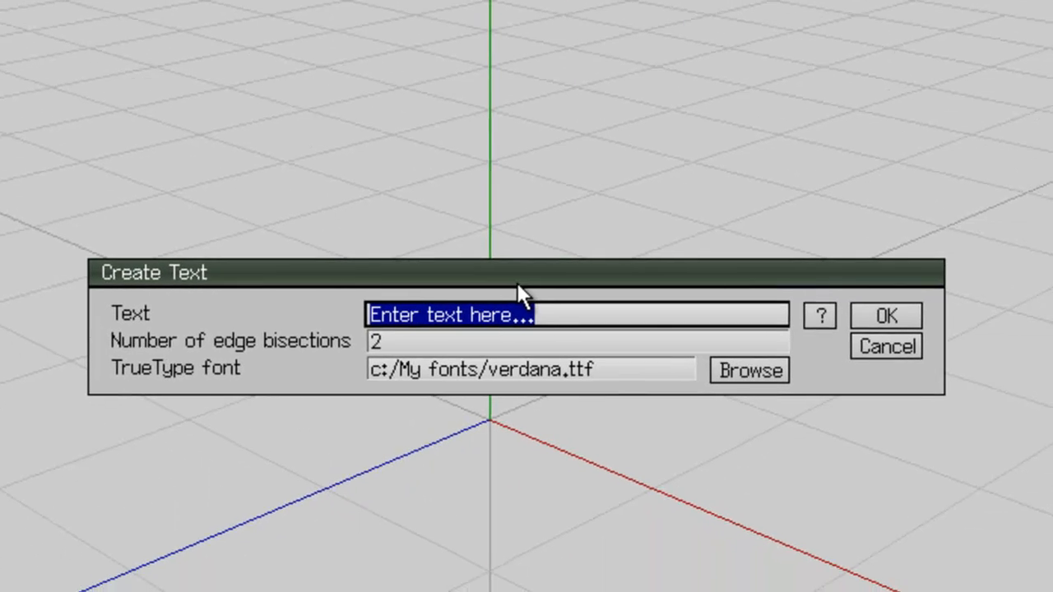
mouse_move(198, 316)
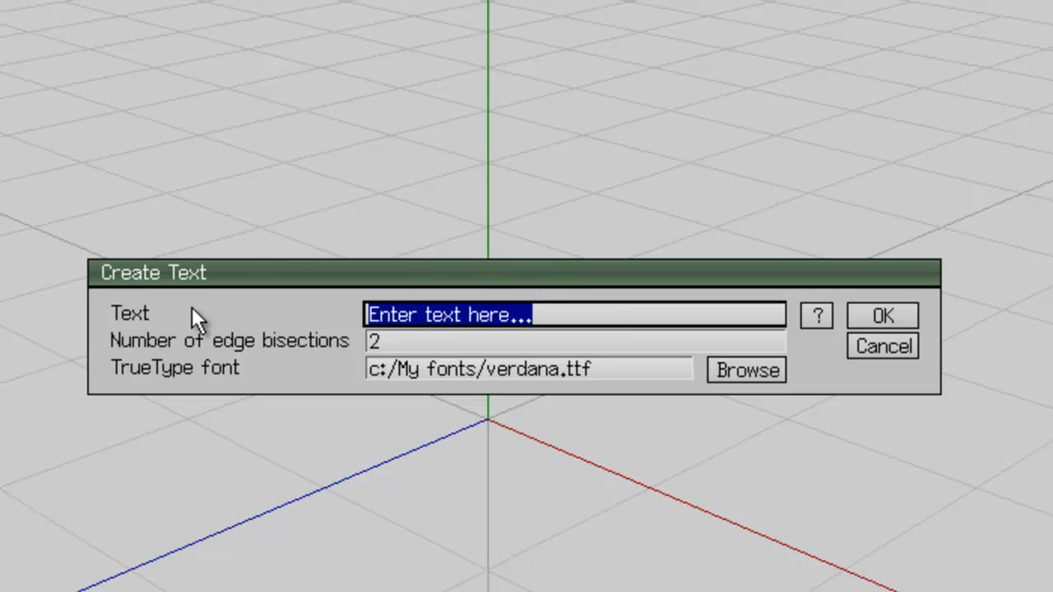
mouse_move(204, 346)
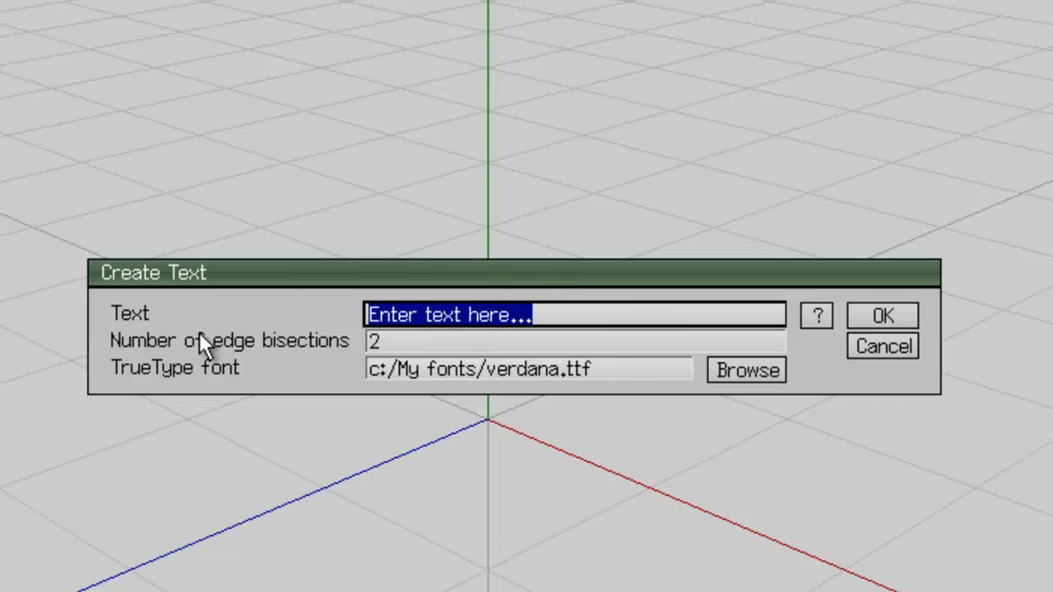
mouse_move(329, 348)
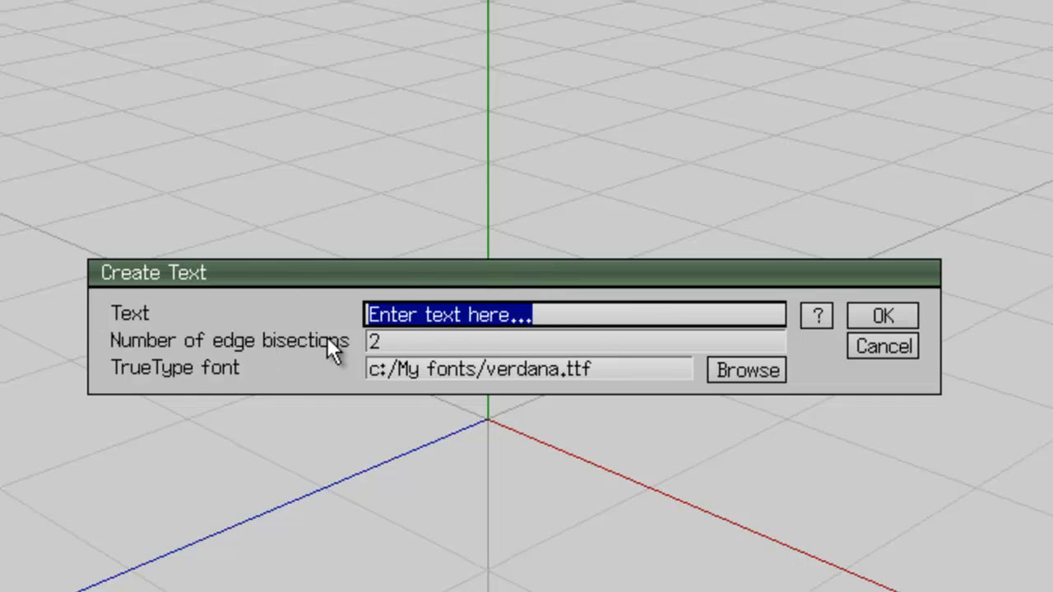
mouse_move(431, 348)
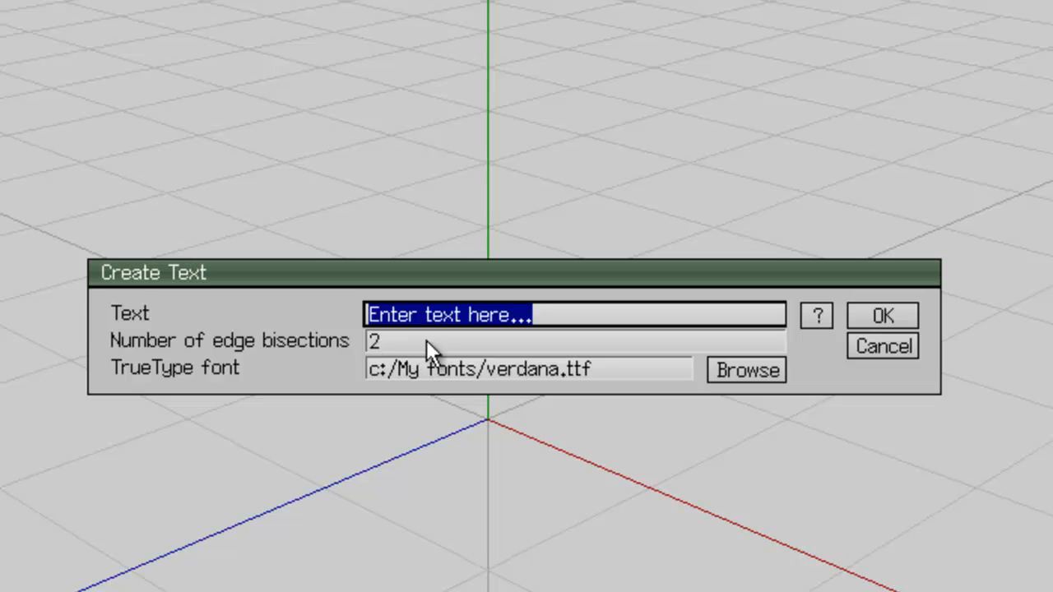
mouse_move(567, 379)
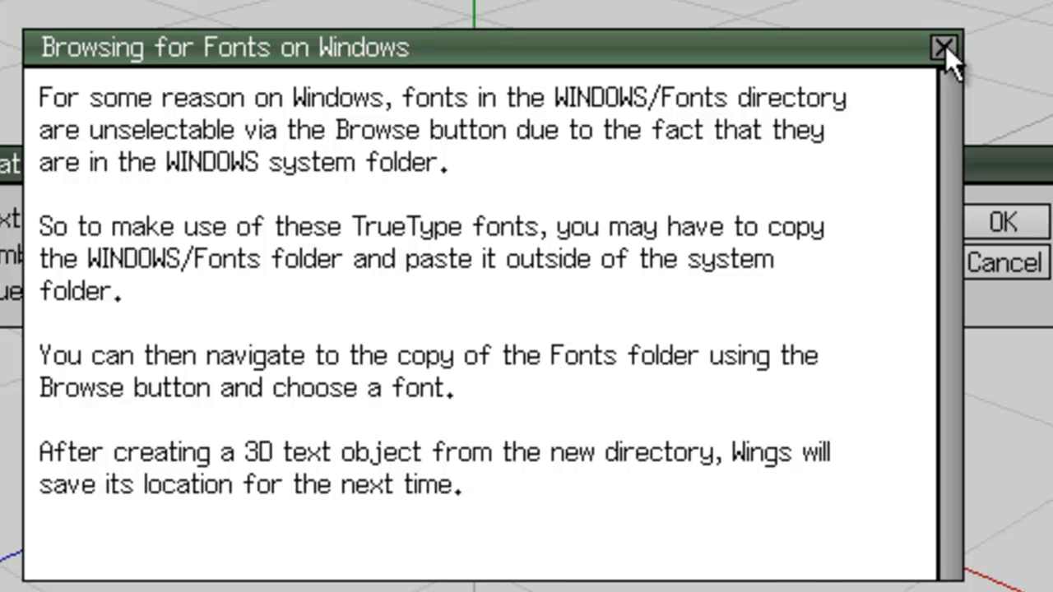
Step: Navigate to C:\Windows\Fonts to gather the installed font files
left_click(944, 46)
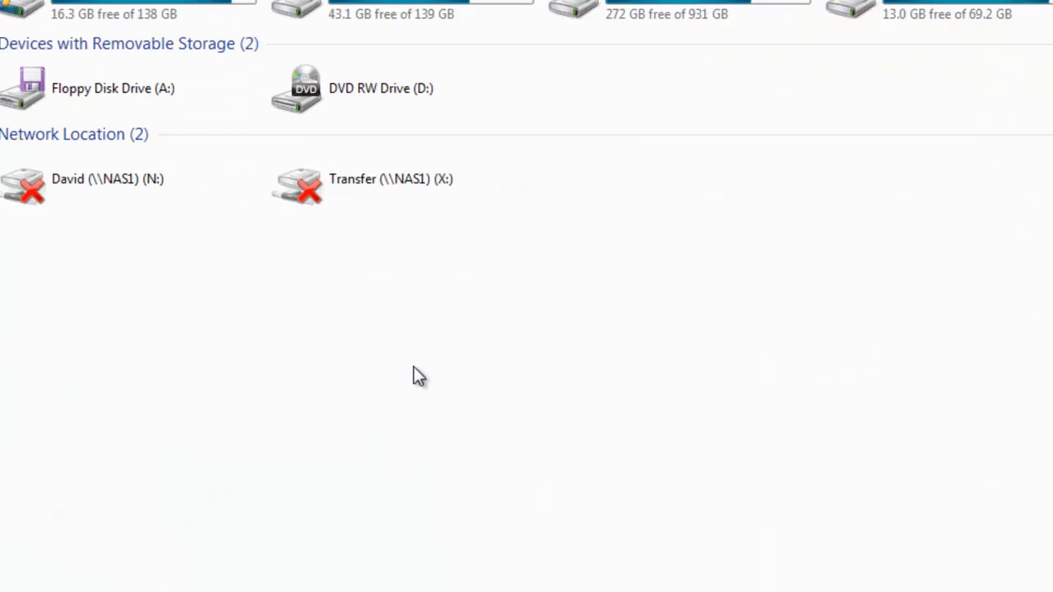
scroll("up", 3)
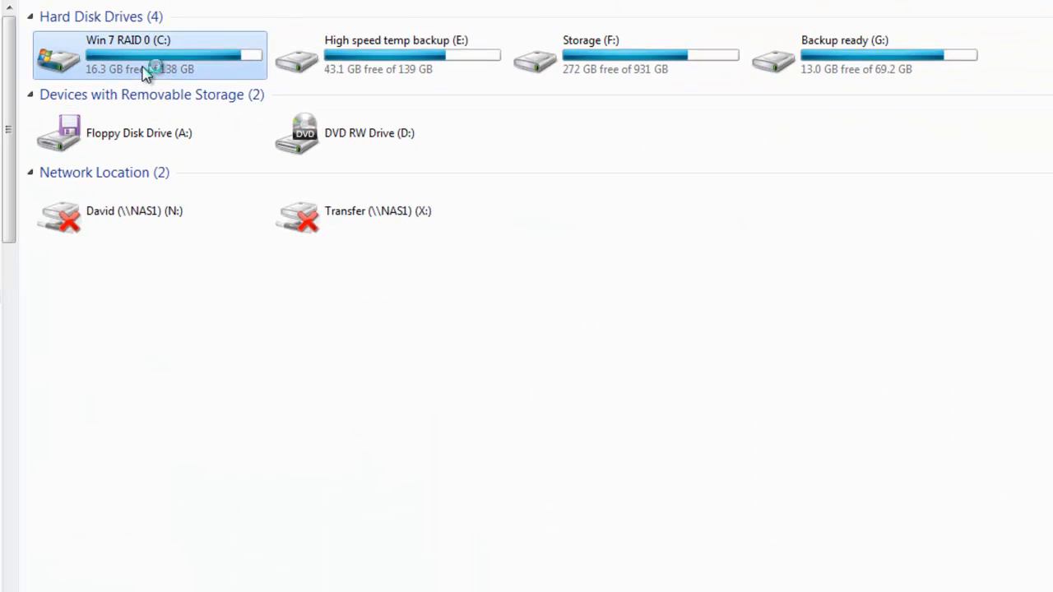
double_click(148, 56)
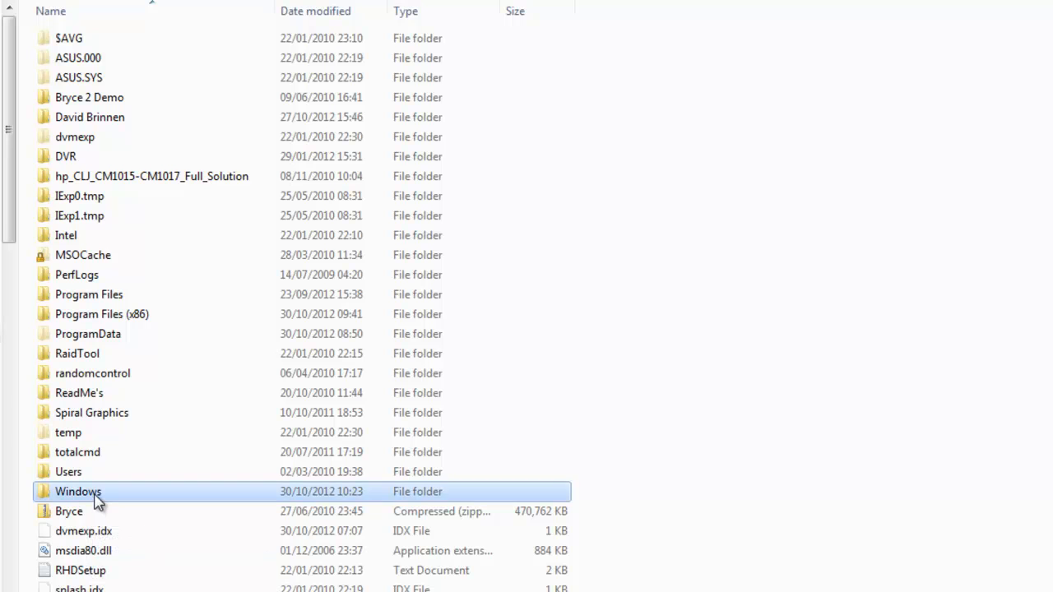
double_click(79, 490)
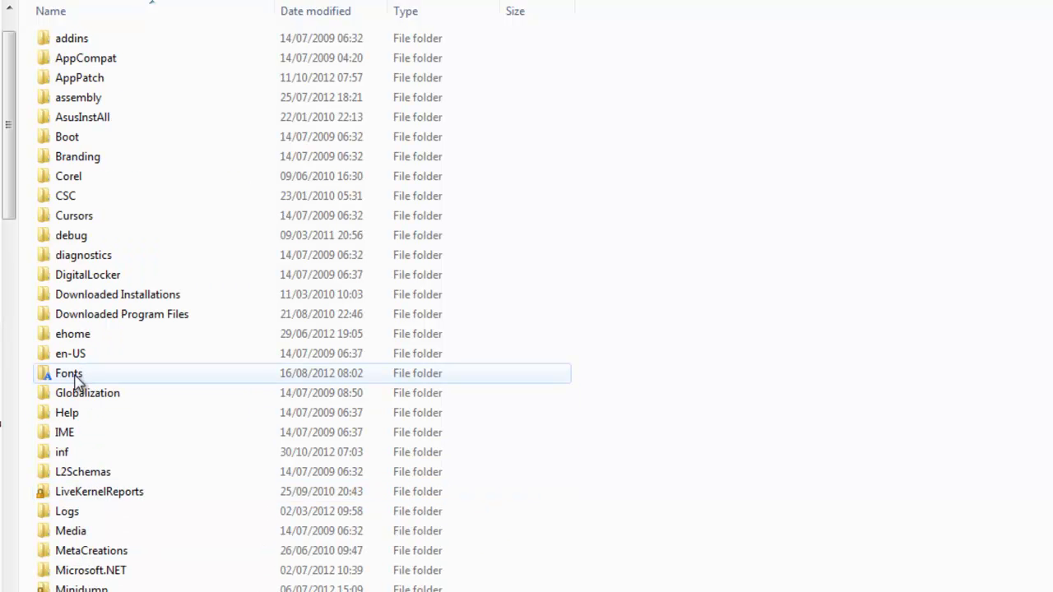
double_click(69, 371)
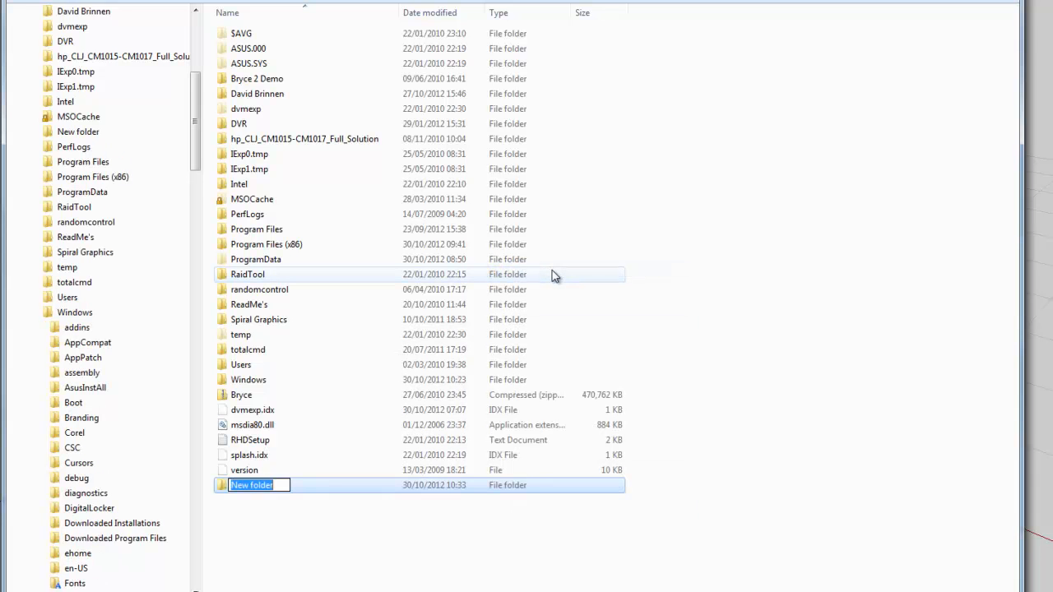
Step: Create 'Fonts folder for wings' on C:, paste the fonts into it, replacing duplicates
type("Fonts fo")
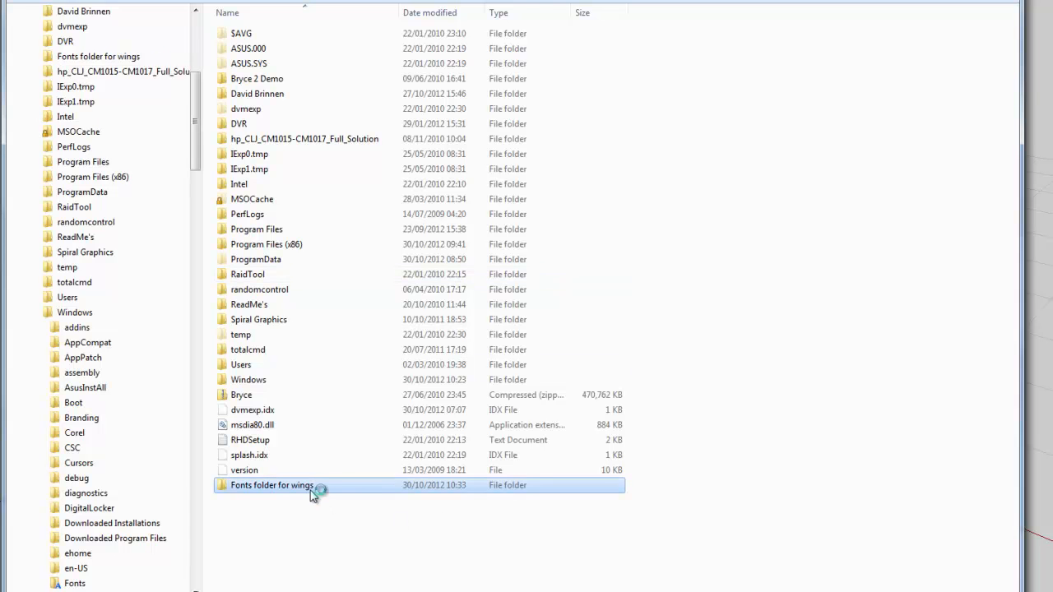
double_click(273, 483)
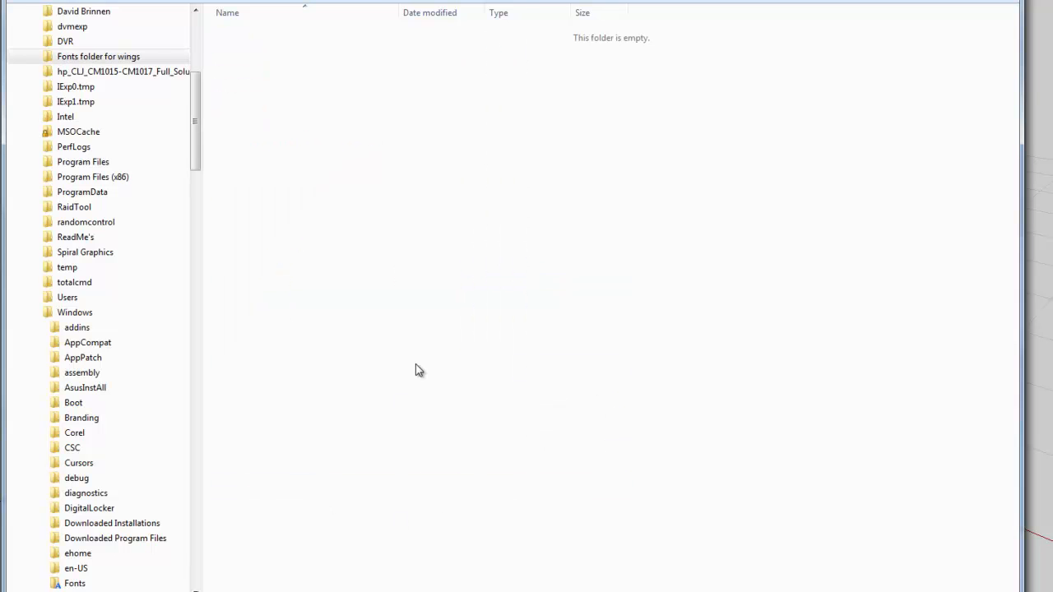
key("ctrl+v")
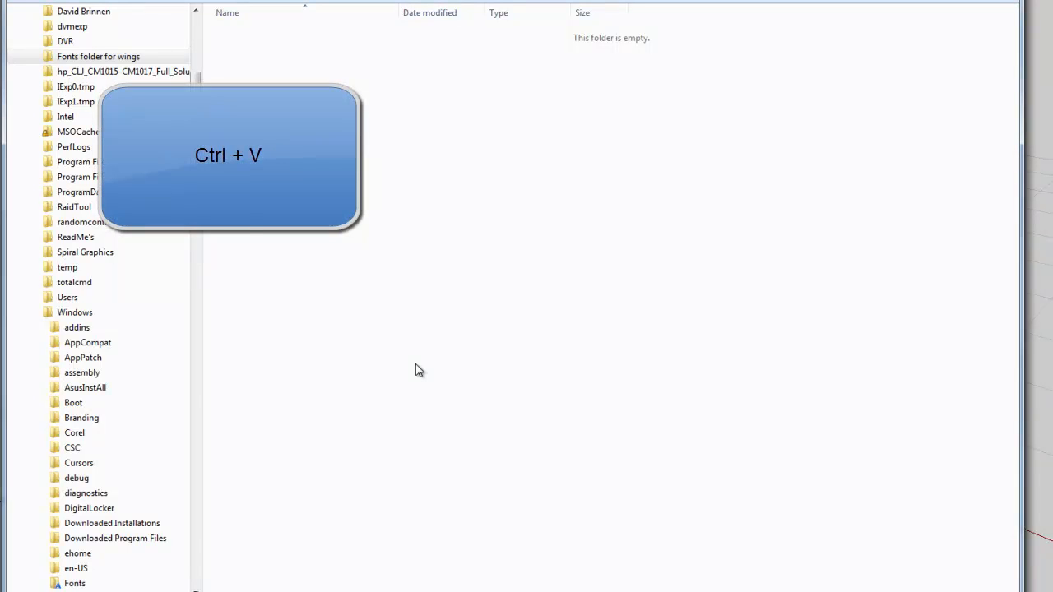
key("ctrl+v")
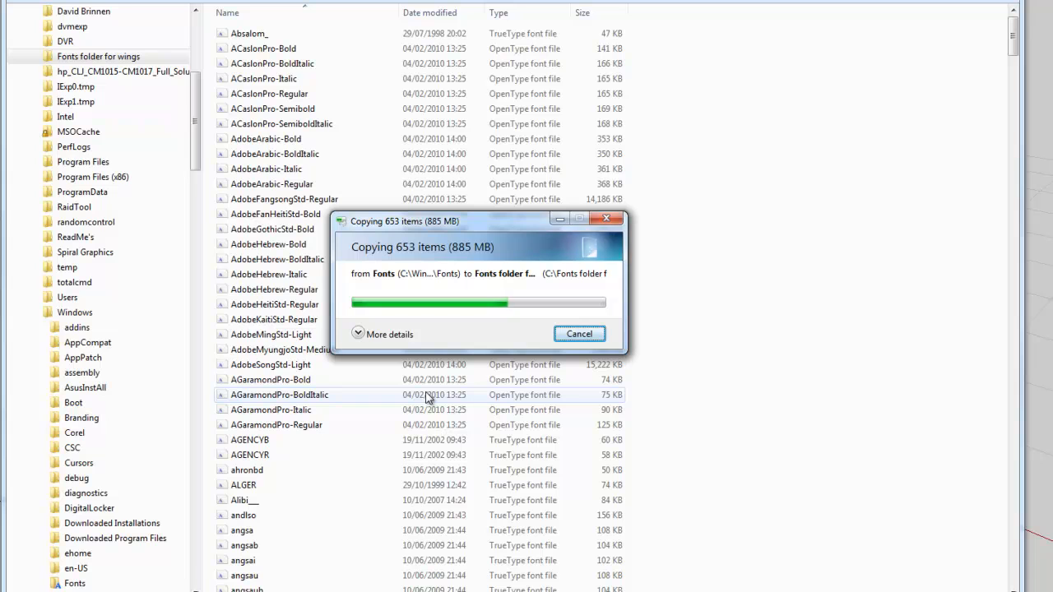
mouse_move(469, 338)
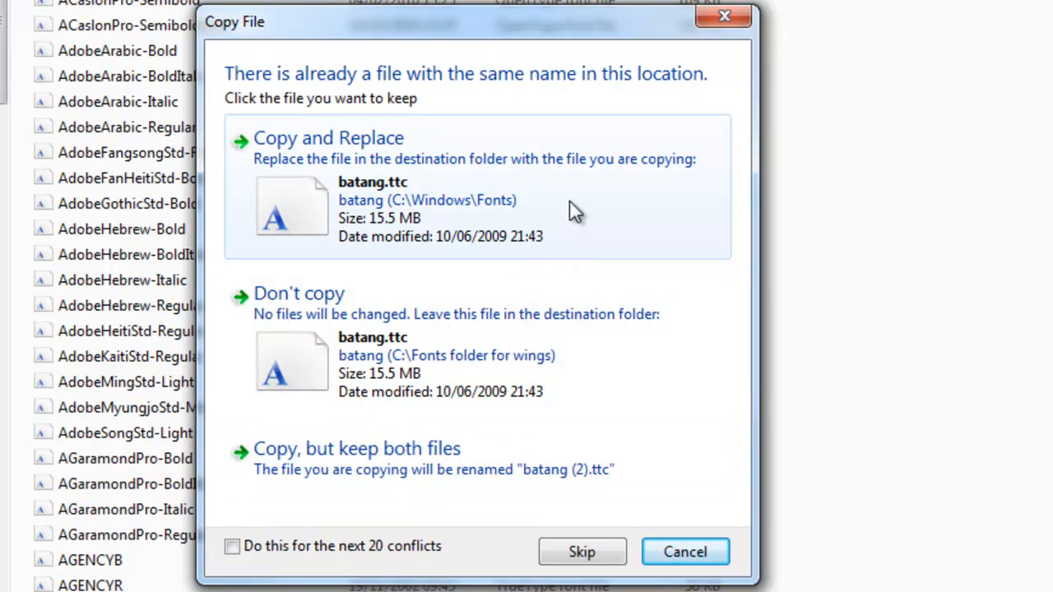
left_click(582, 551)
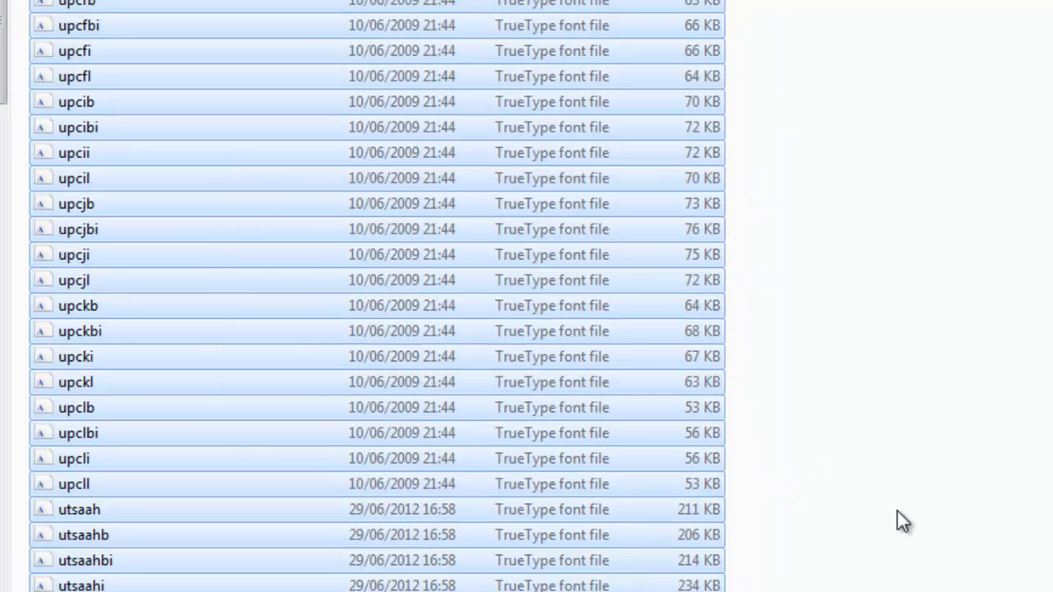
mouse_move(923, 517)
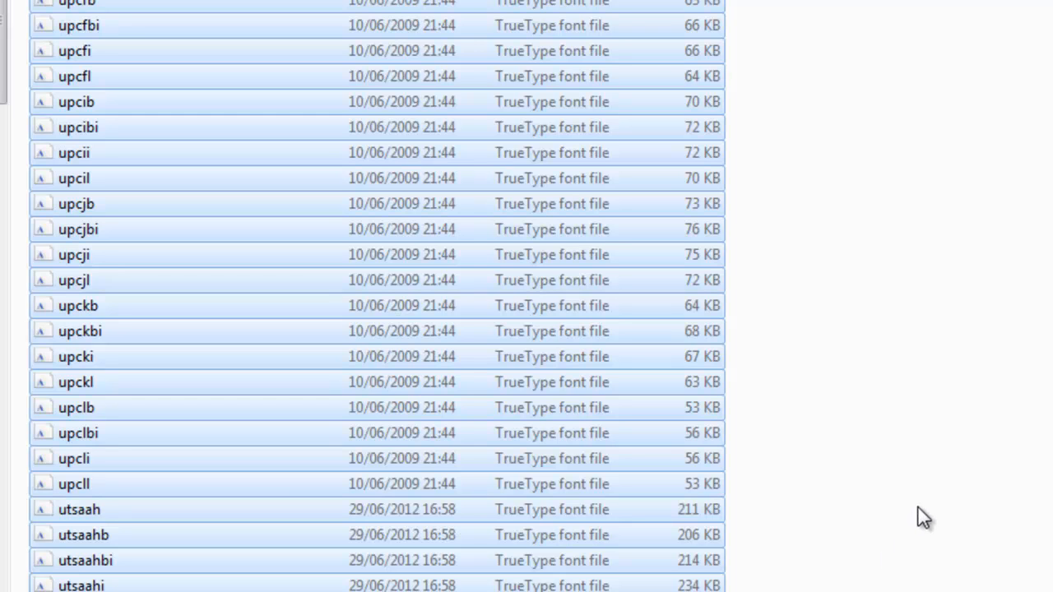
mouse_move(885, 443)
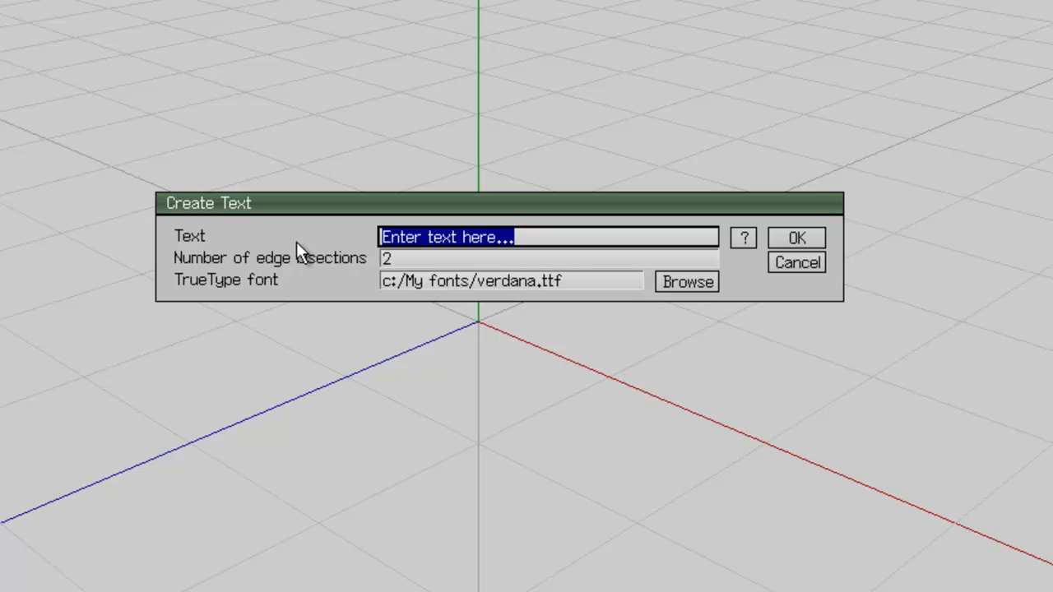
Step: Enter 'Twisted' as the text and start browsing for a TrueType font file
type("Tiw")
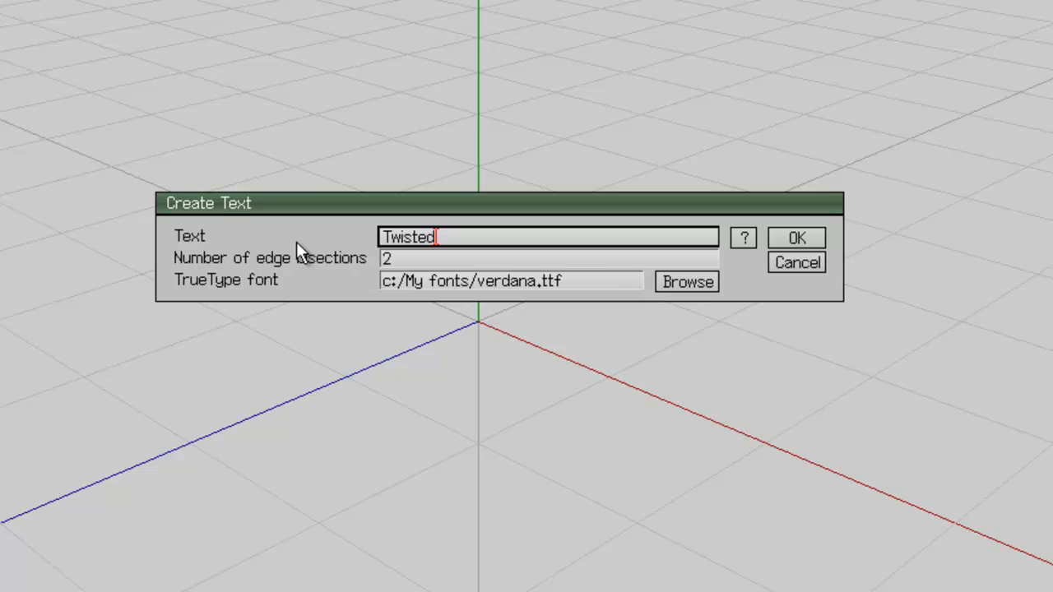
mouse_move(344, 278)
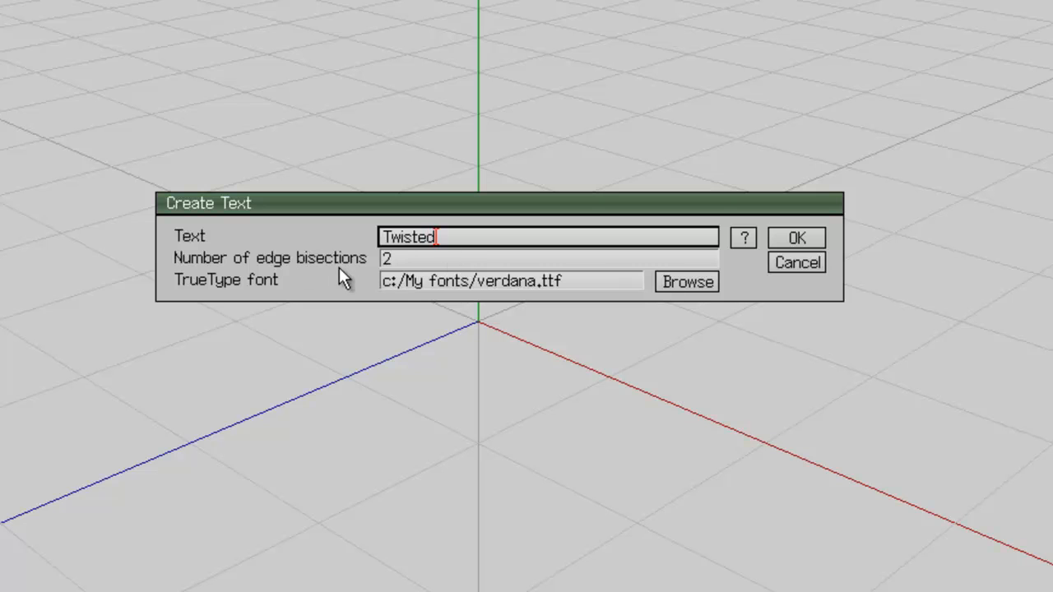
mouse_move(673, 294)
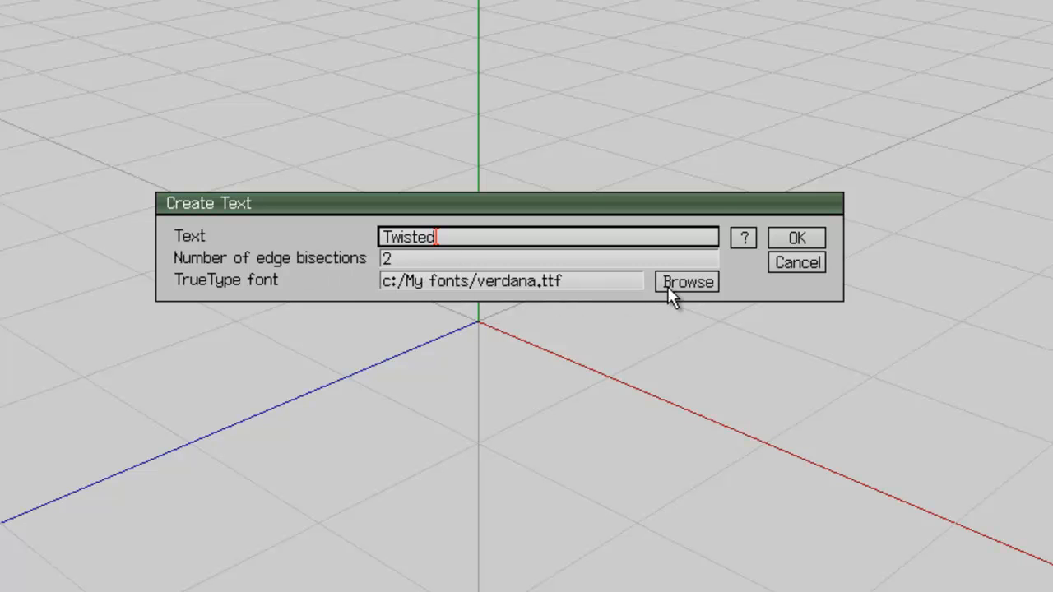
left_click(688, 283)
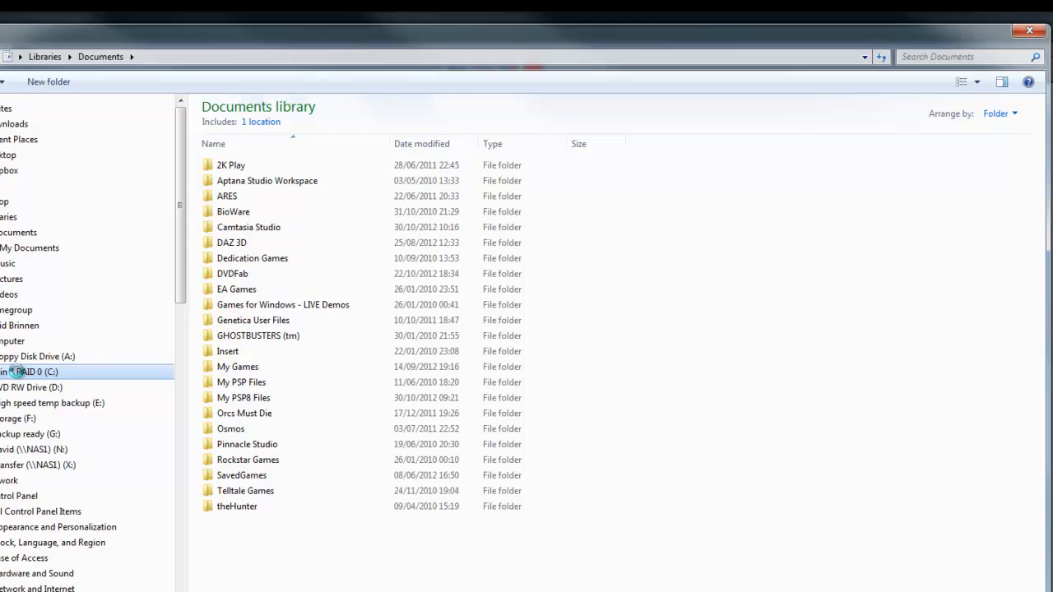
Step: Browse the TrueType fonts inside C:\Fonts folder for wings to pick one
left_click(30, 372)
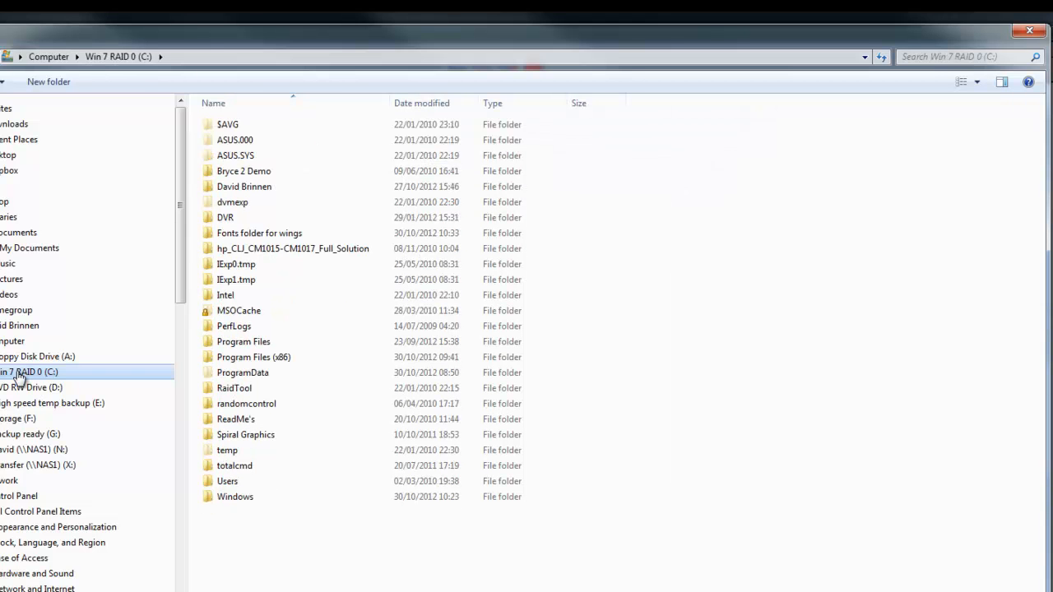
mouse_move(296, 448)
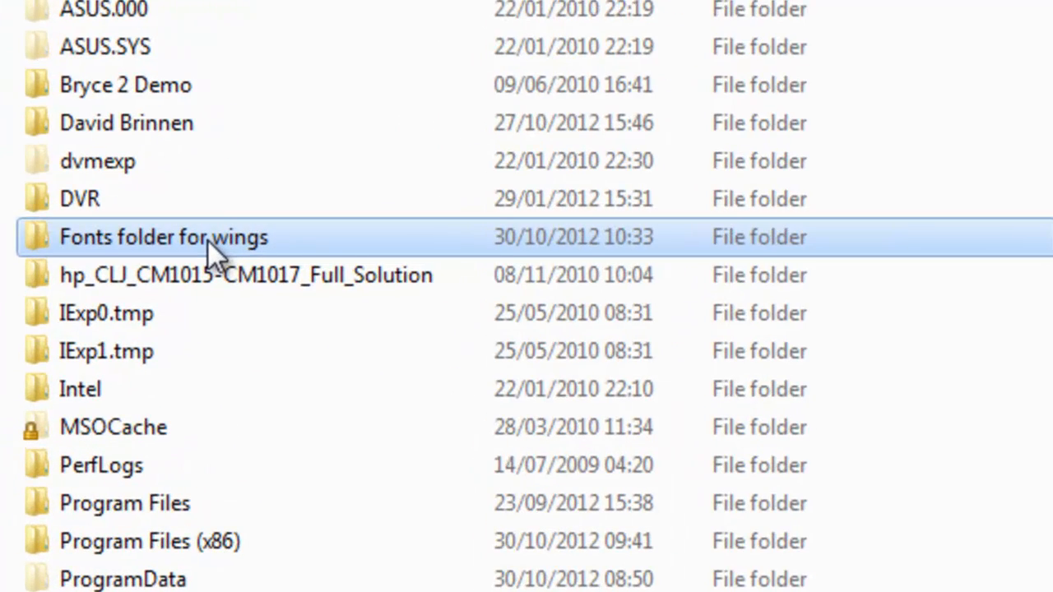
double_click(161, 237)
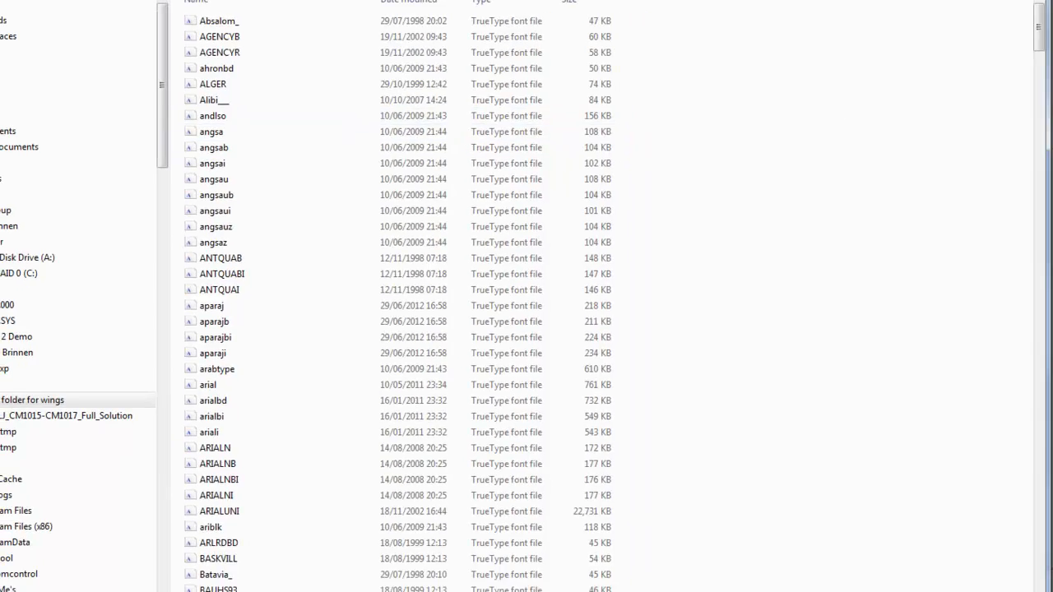
scroll("down", 3)
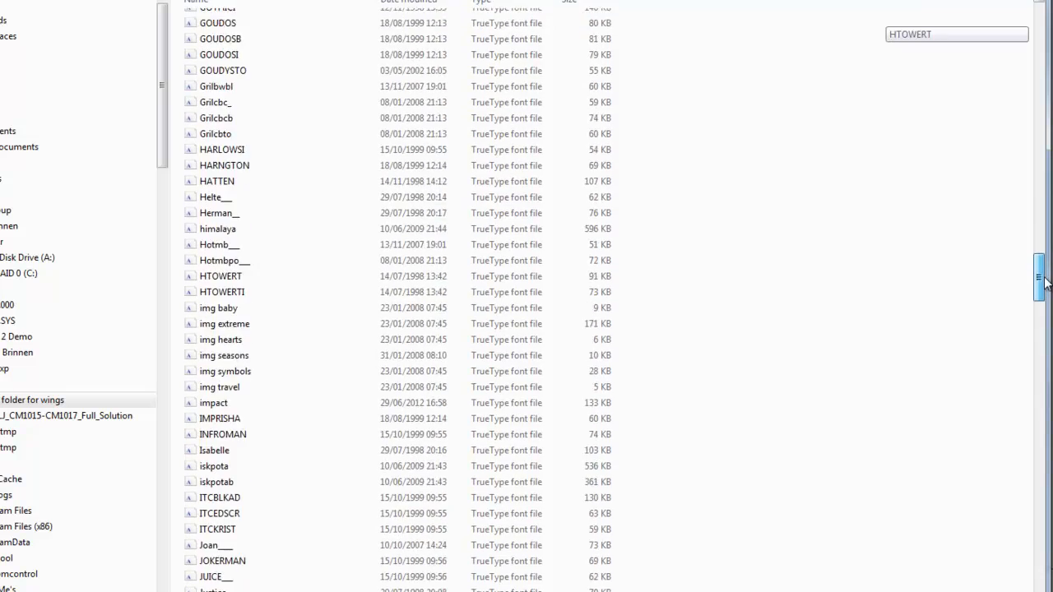
scroll("down", 3)
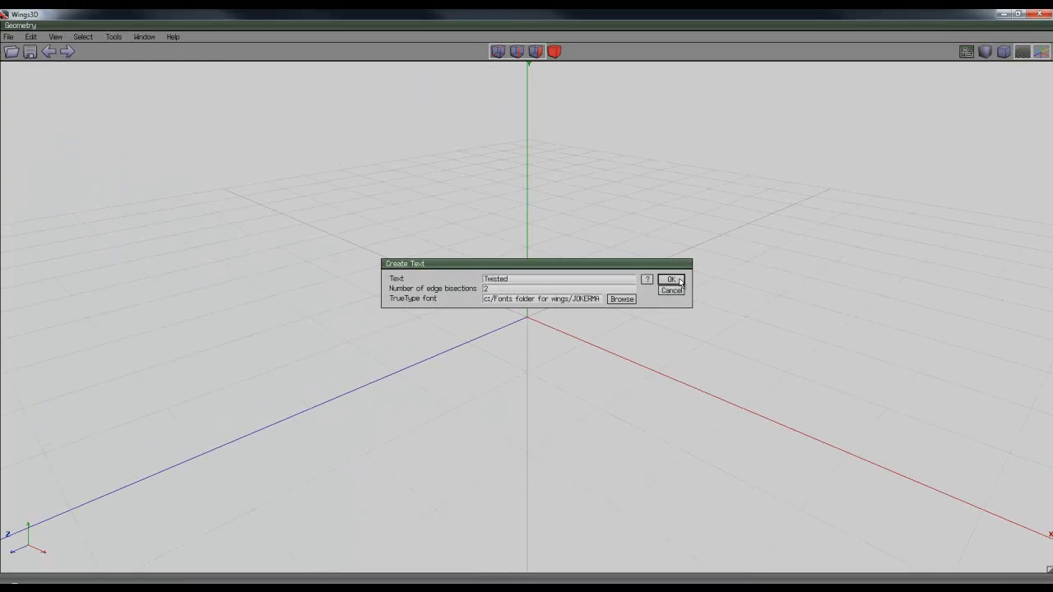
Step: Create the Twisted text mesh with the chosen font and inspect it in edge mode
left_click(671, 279)
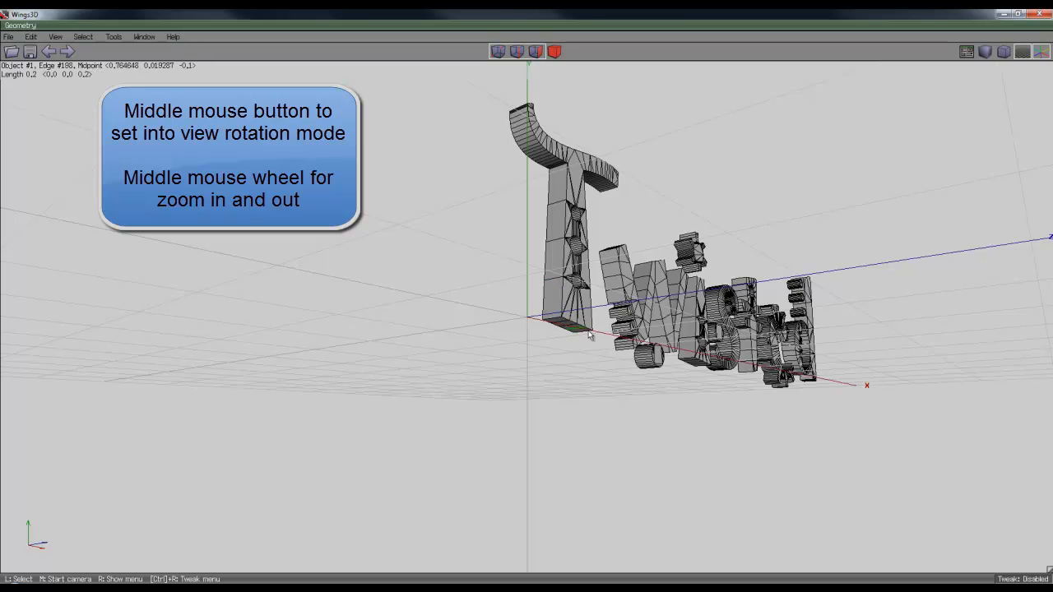
scroll("up", 3)
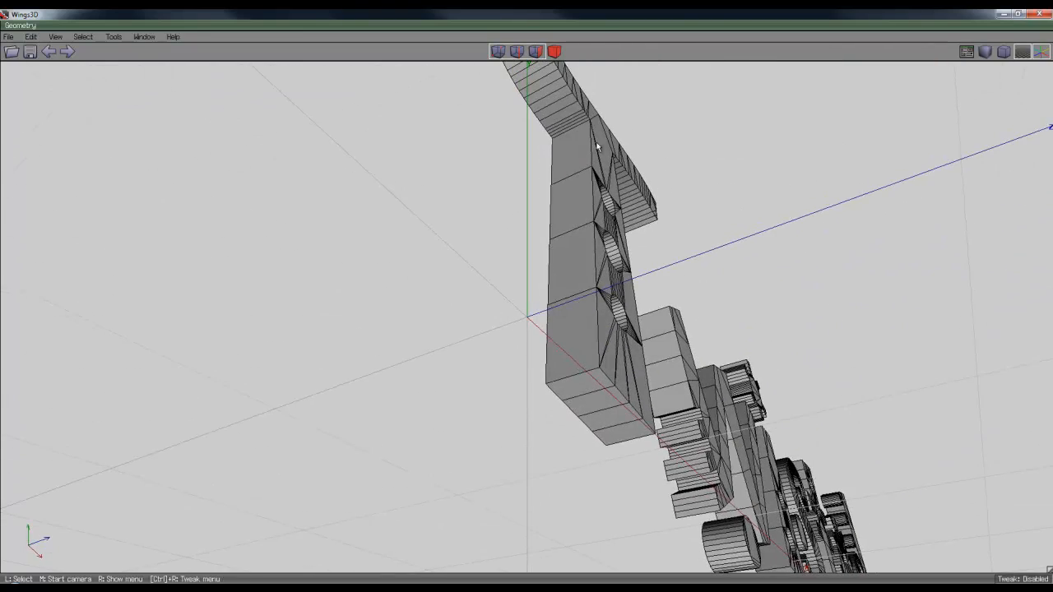
left_click(573, 332)
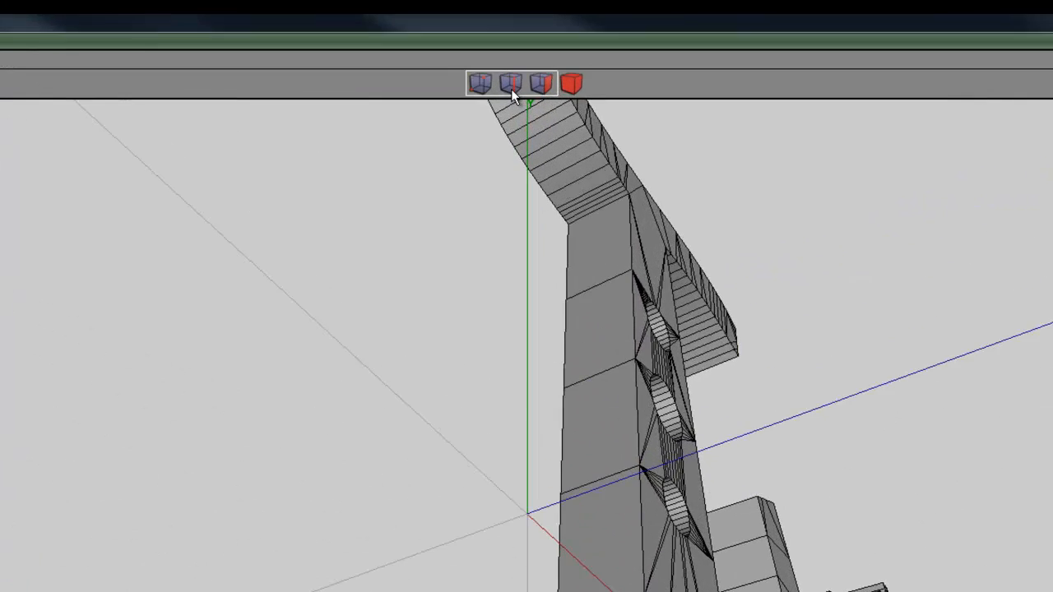
left_click(502, 125)
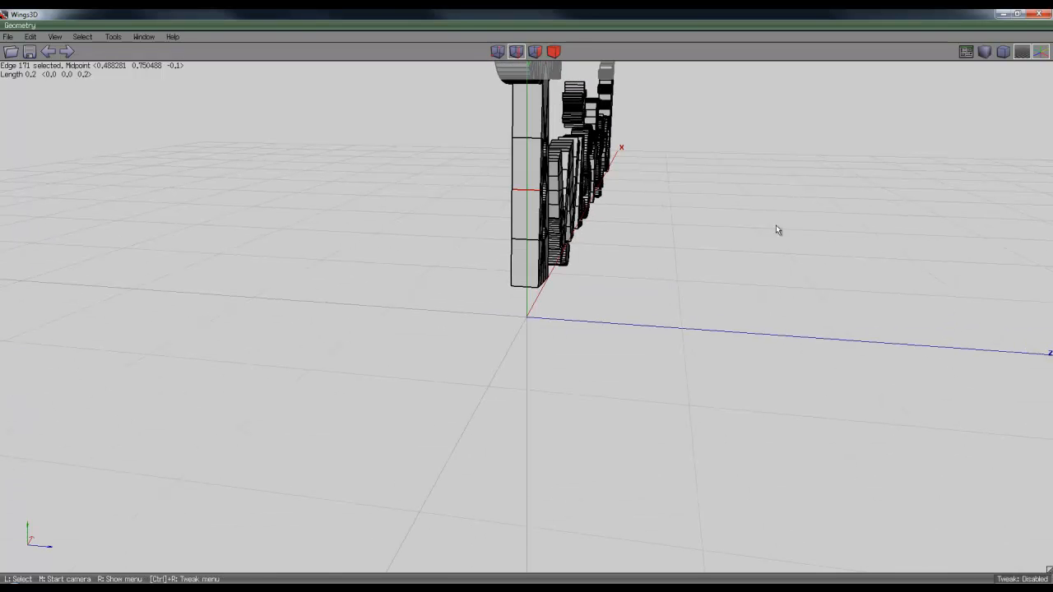
mouse_move(671, 293)
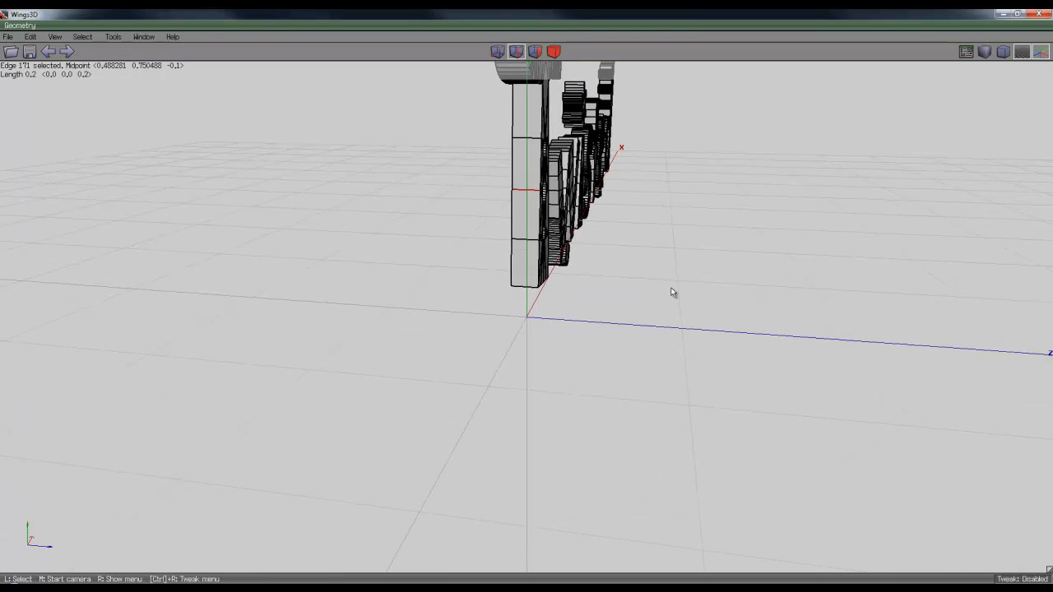
mouse_move(658, 220)
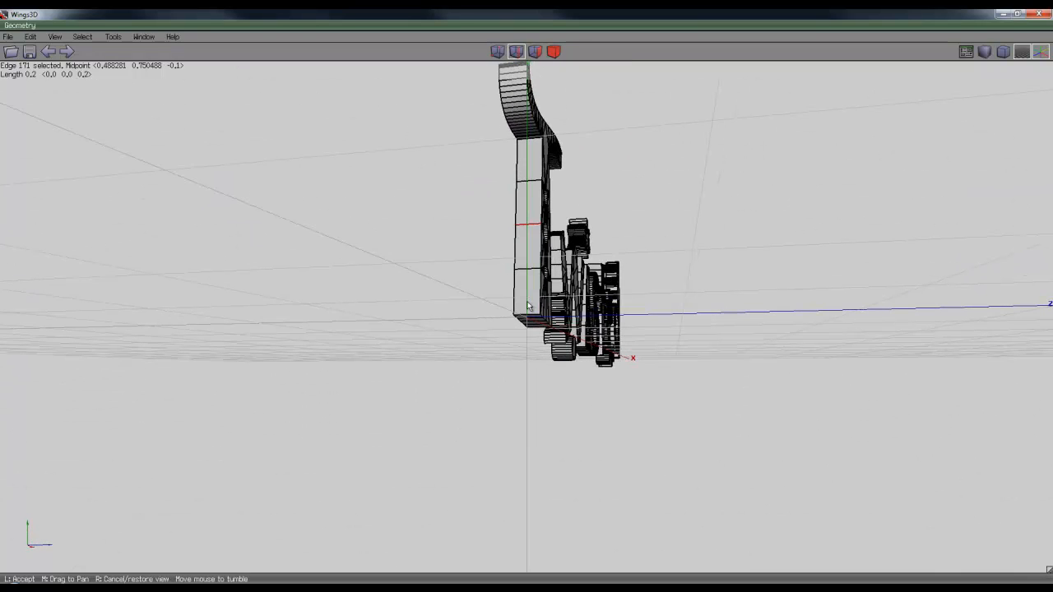
Step: Select the flat front faces and extend the selection to all matching faces across the letters
key("i")
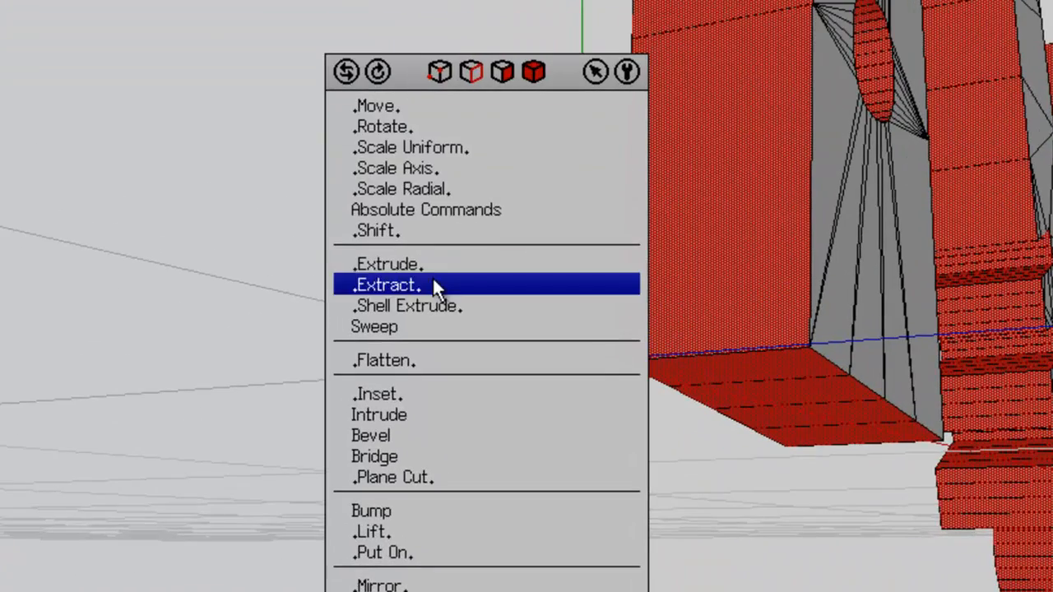
left_click(385, 285)
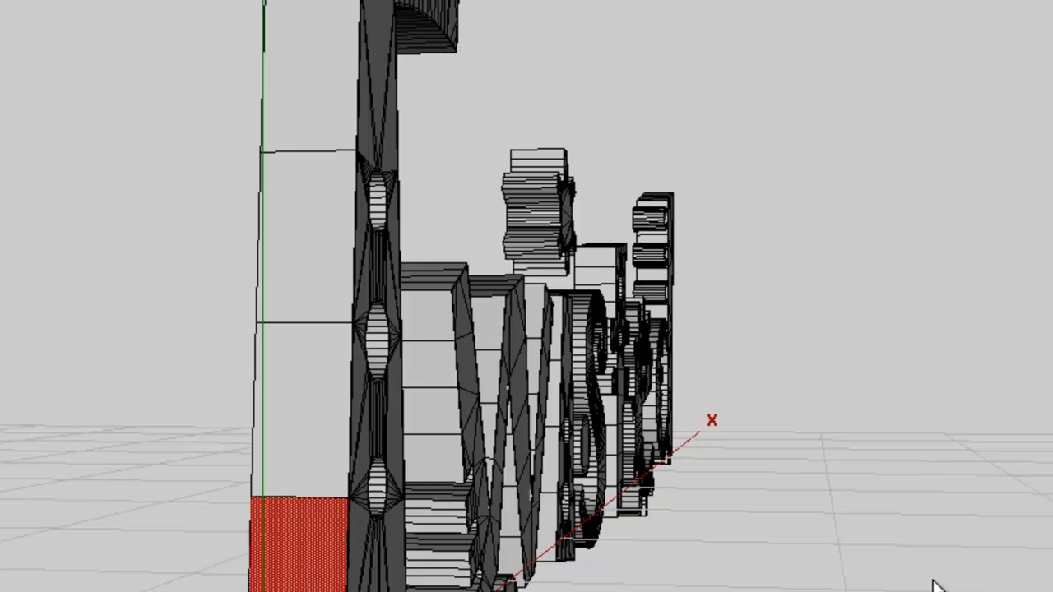
key("a")
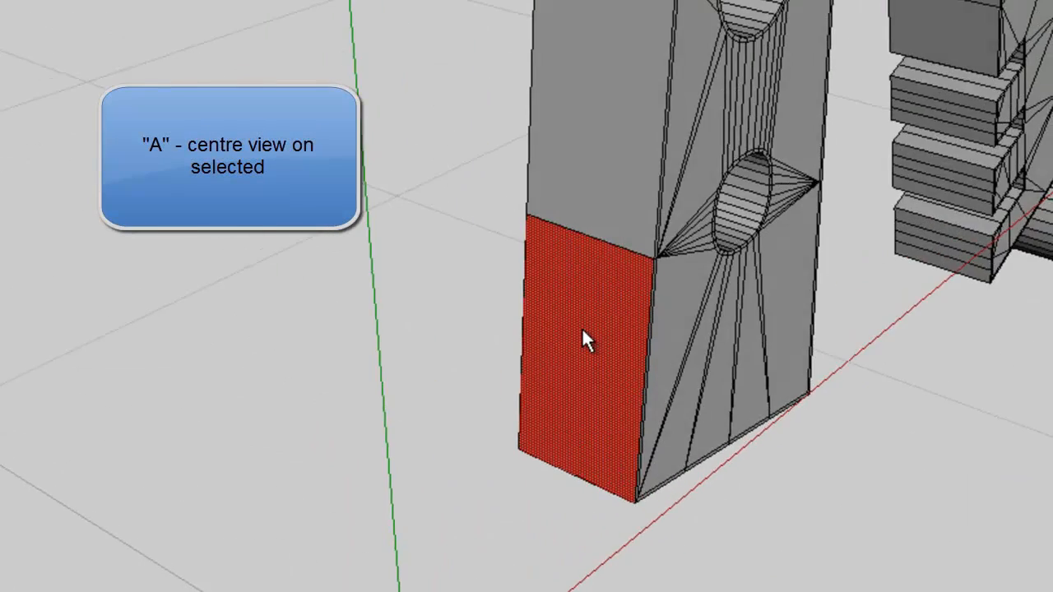
key("a")
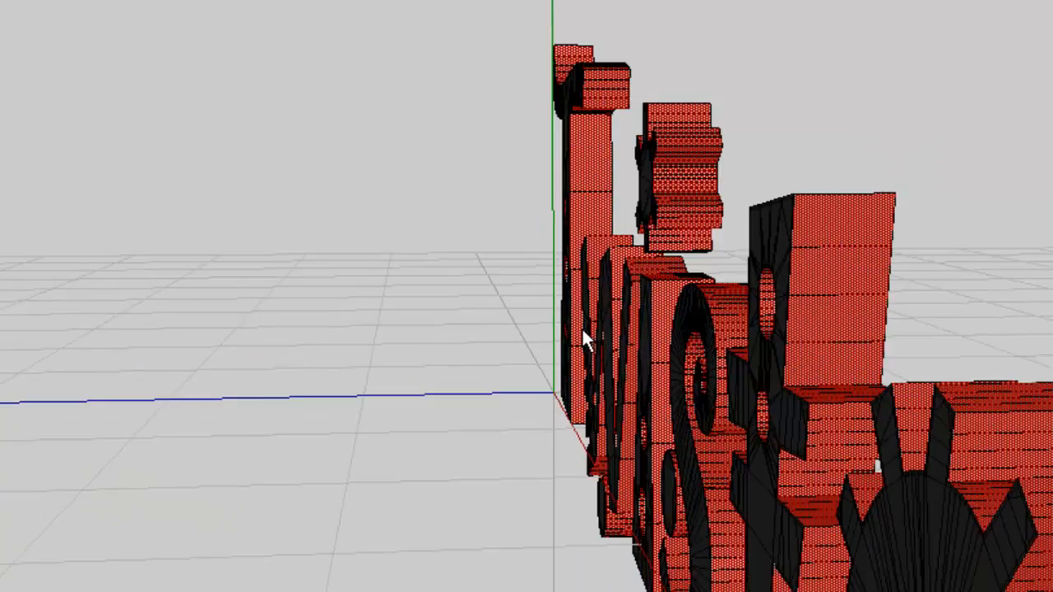
Step: Extract the 1412 selected faces outward along their normal and accept the new position
left_click_drag(584, 341, 838, 411)
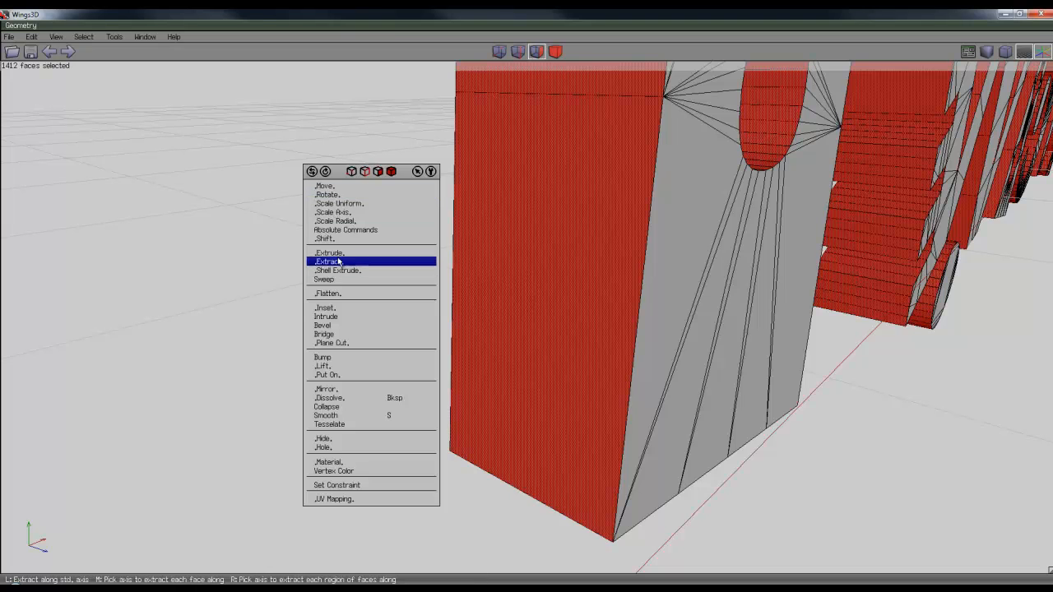
left_click(329, 261)
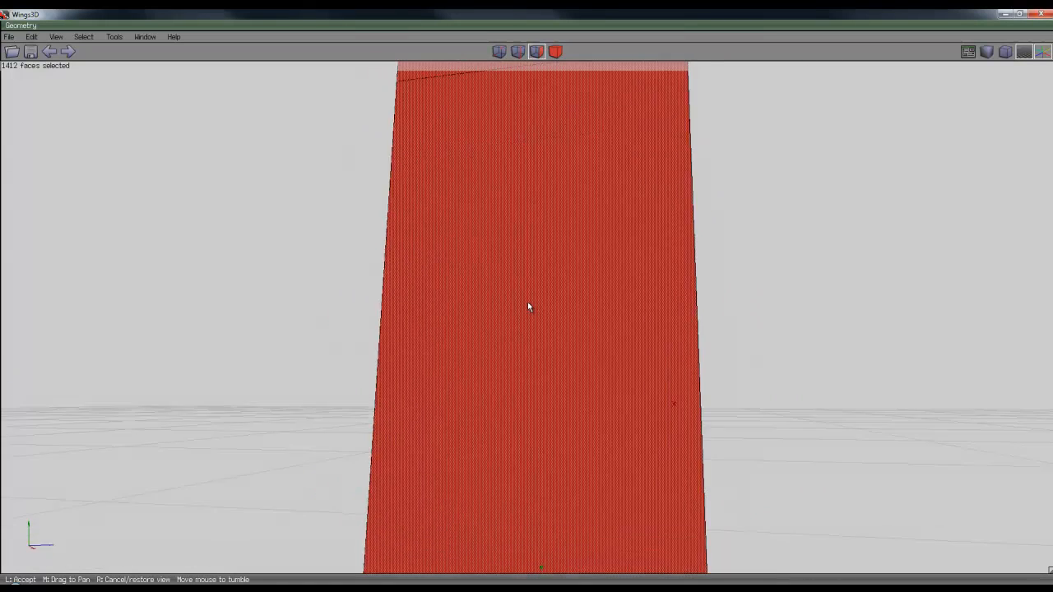
mouse_move(529, 308)
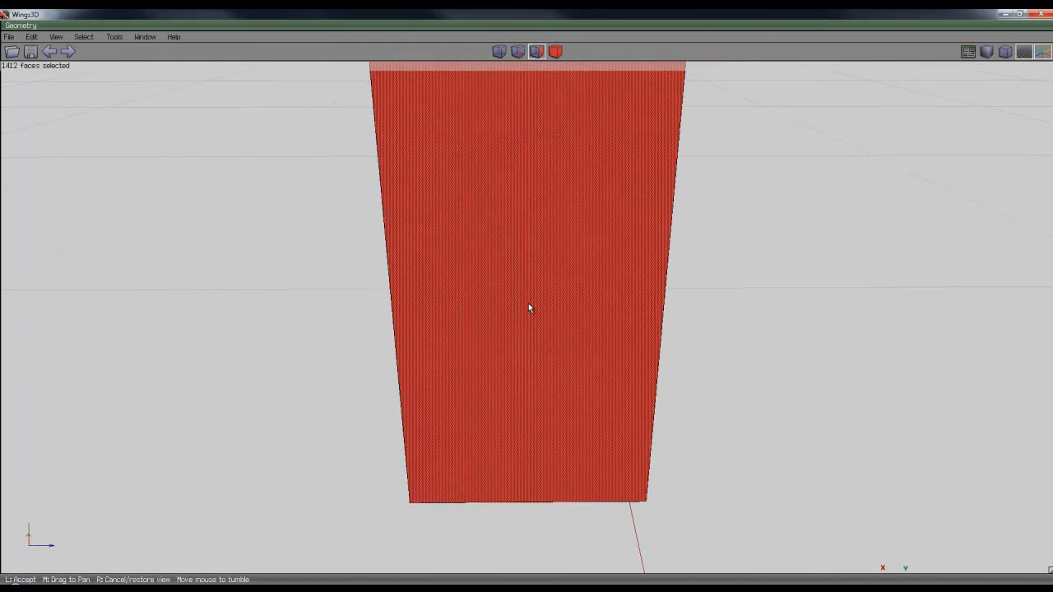
mouse_move(529, 309)
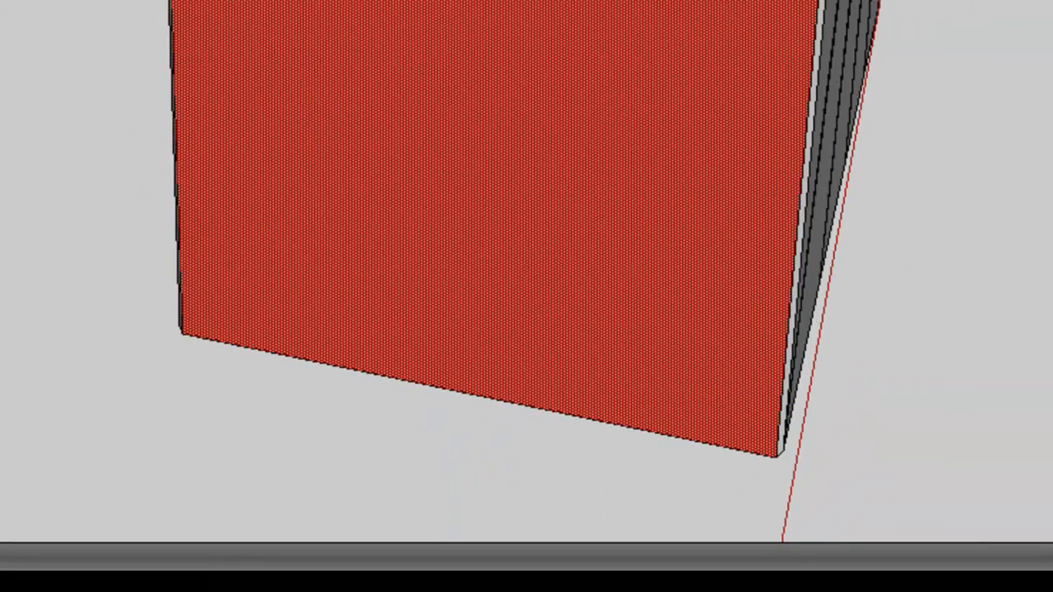
left_click(760, 74)
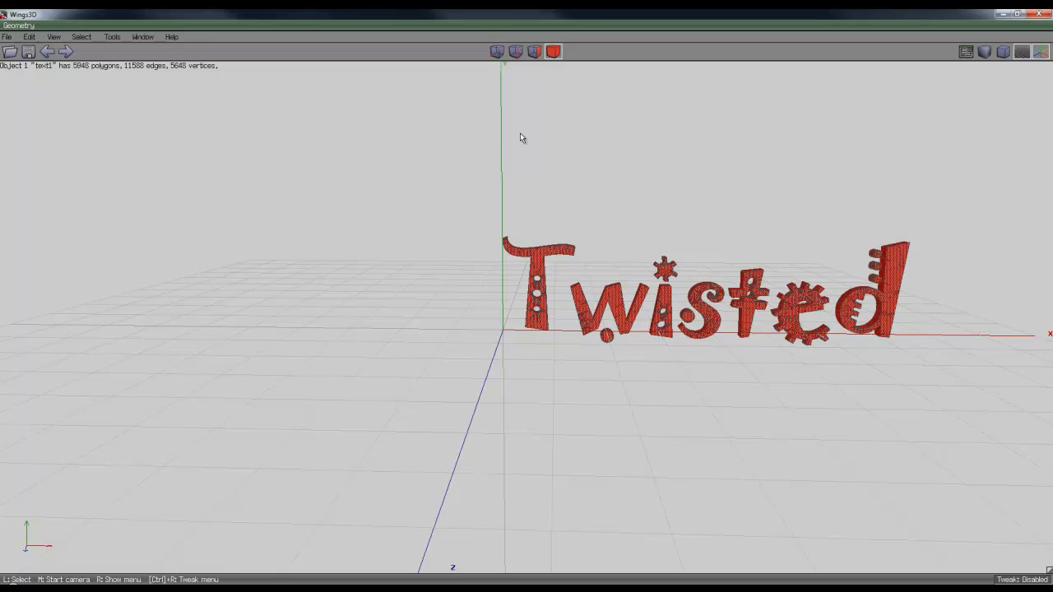
mouse_move(602, 174)
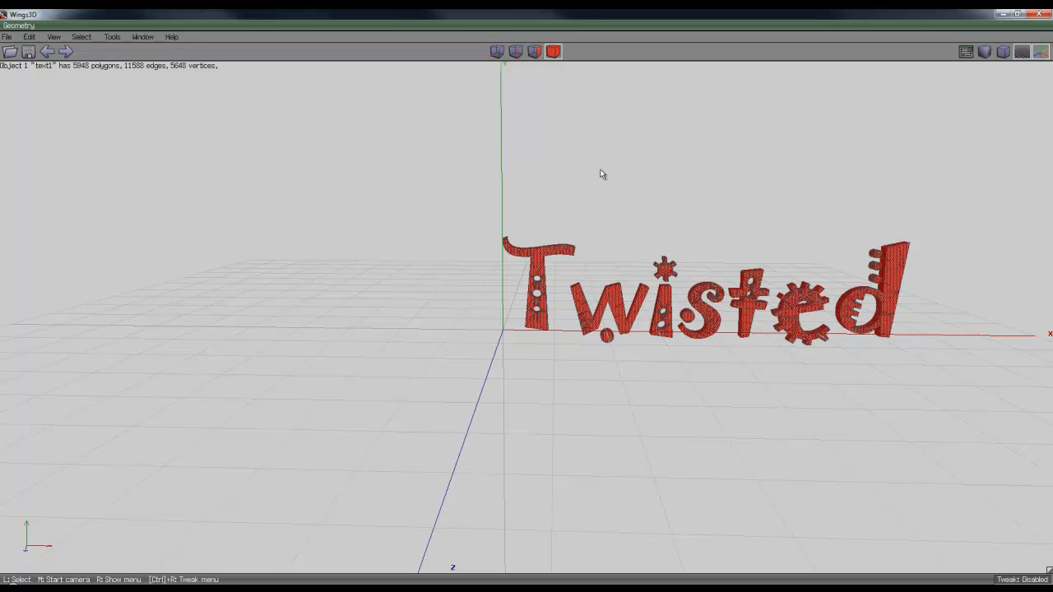
mouse_move(513, 165)
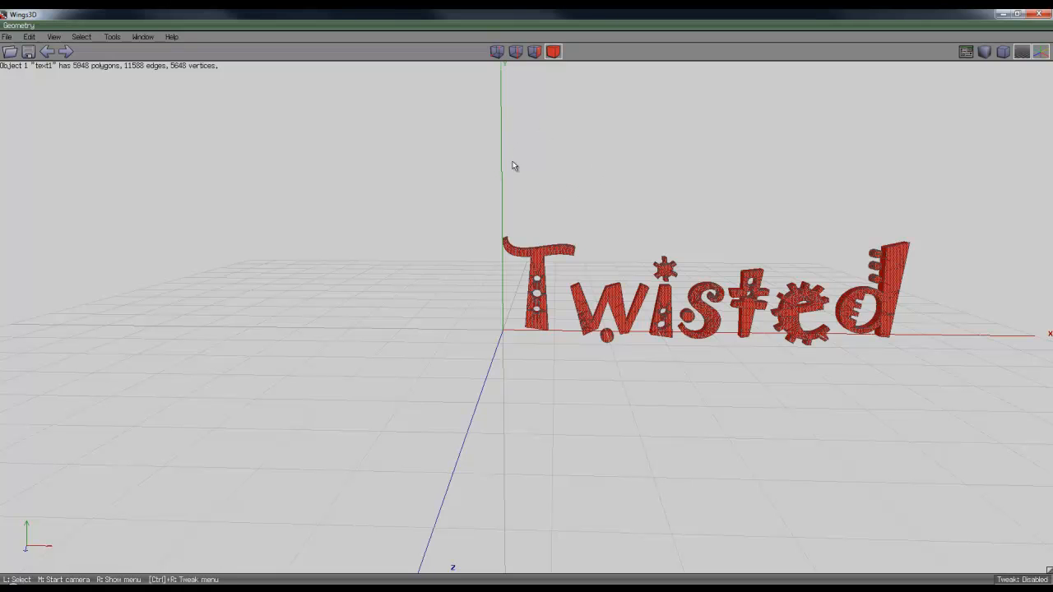
mouse_move(681, 155)
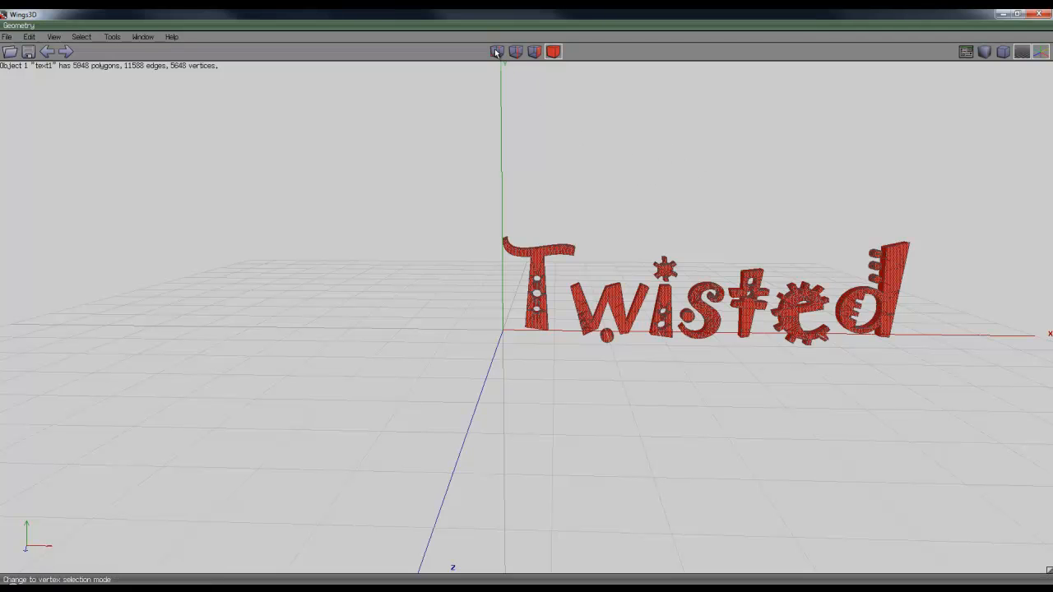
Step: Select all vertices of Twisted and twist them slightly around one axis
left_click(496, 51)
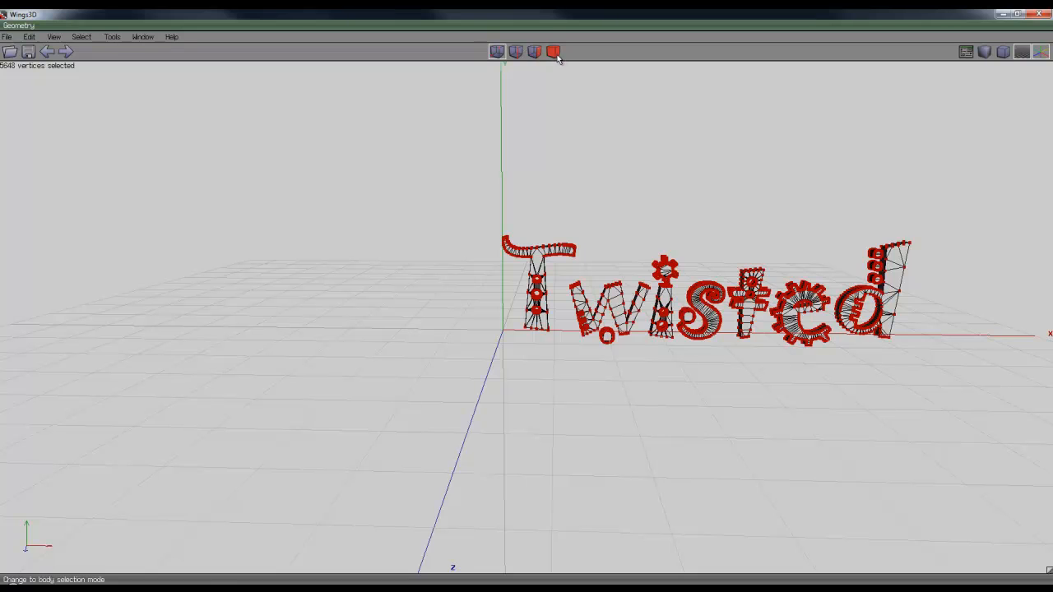
left_click(496, 51)
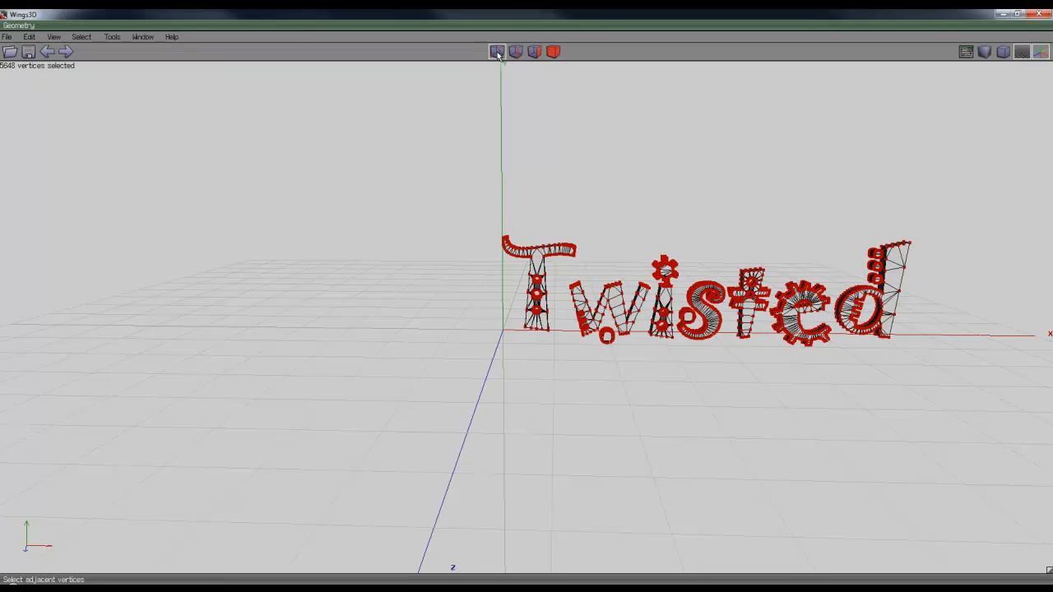
mouse_move(205, 509)
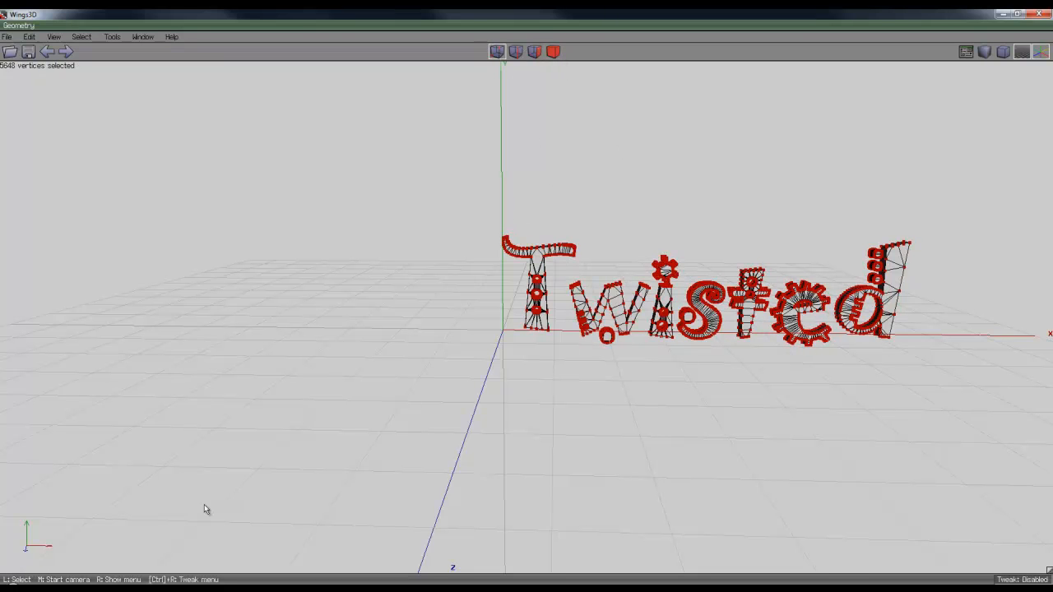
mouse_move(398, 139)
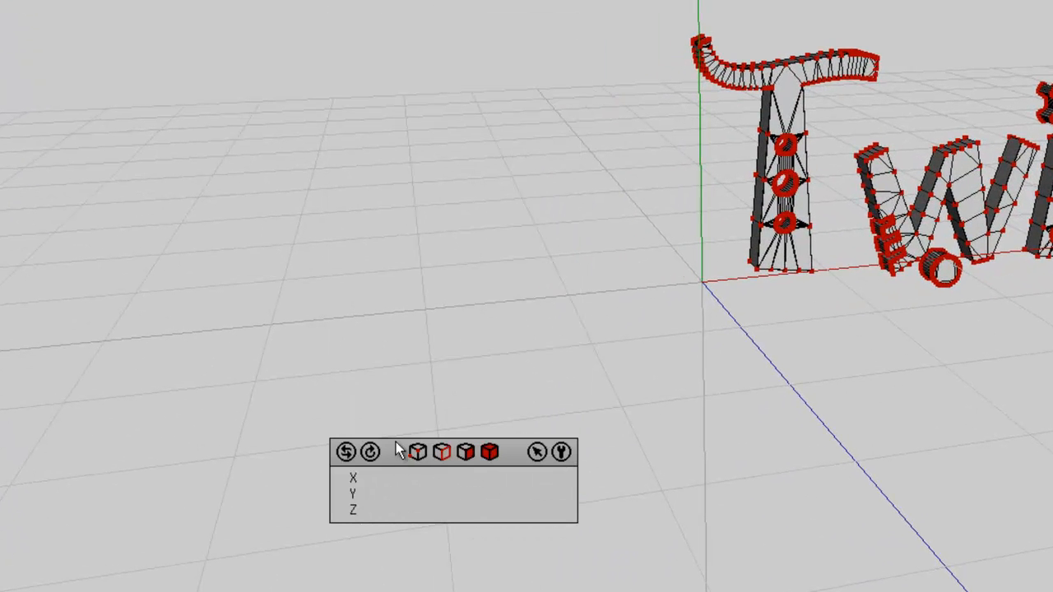
left_click(412, 493)
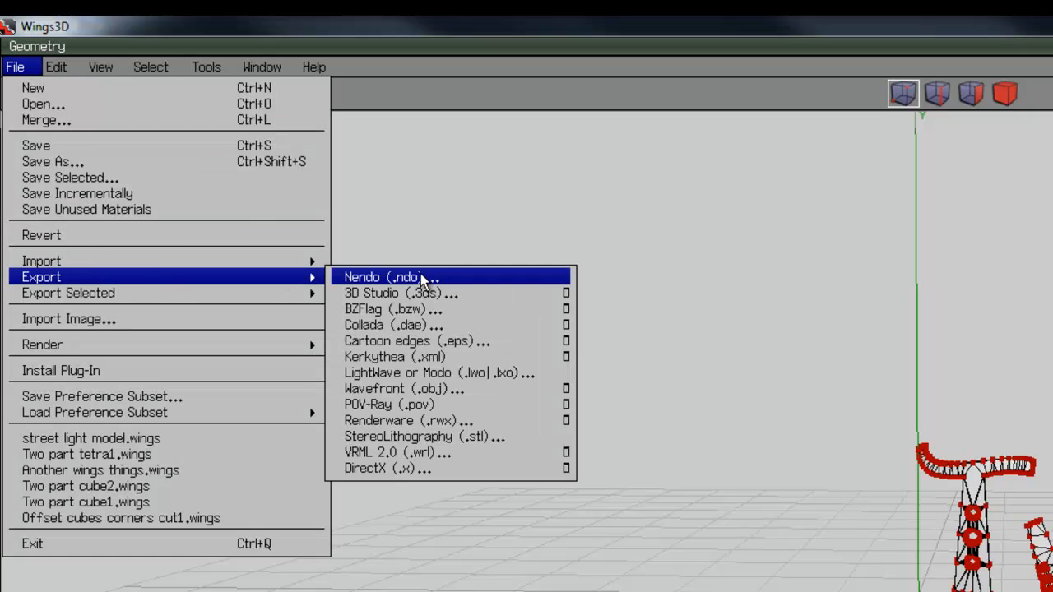
Step: Export the model as 'twisted' into the +grab_this folder
left_click(391, 276)
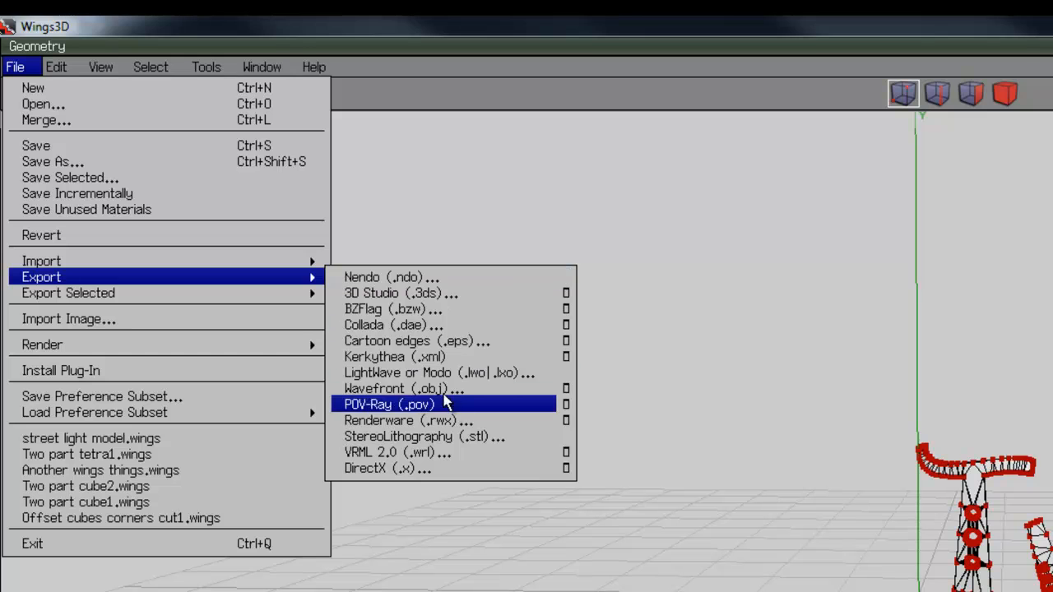
left_click(386, 405)
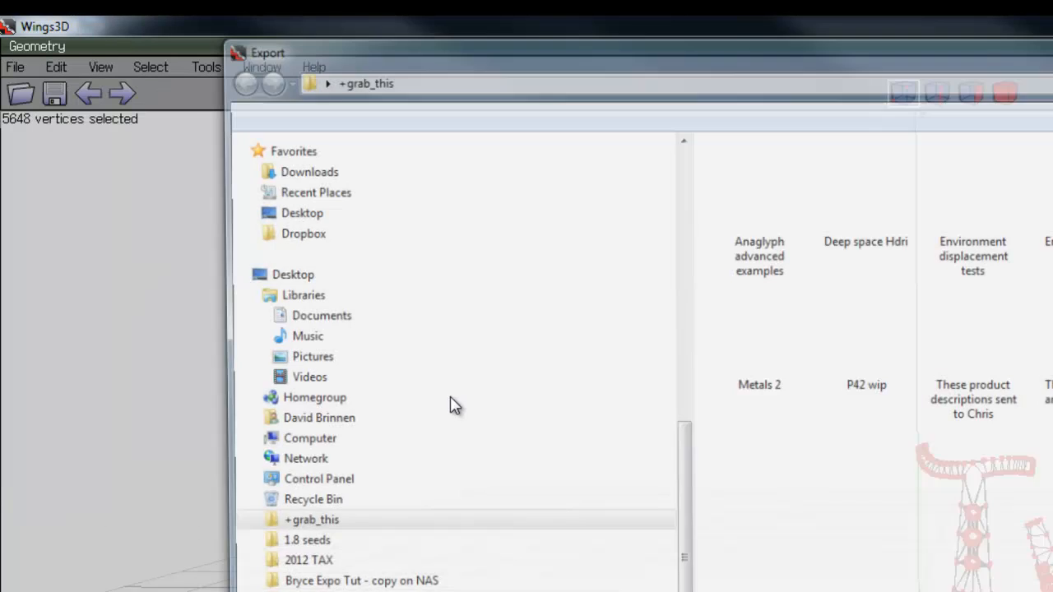
type("tw")
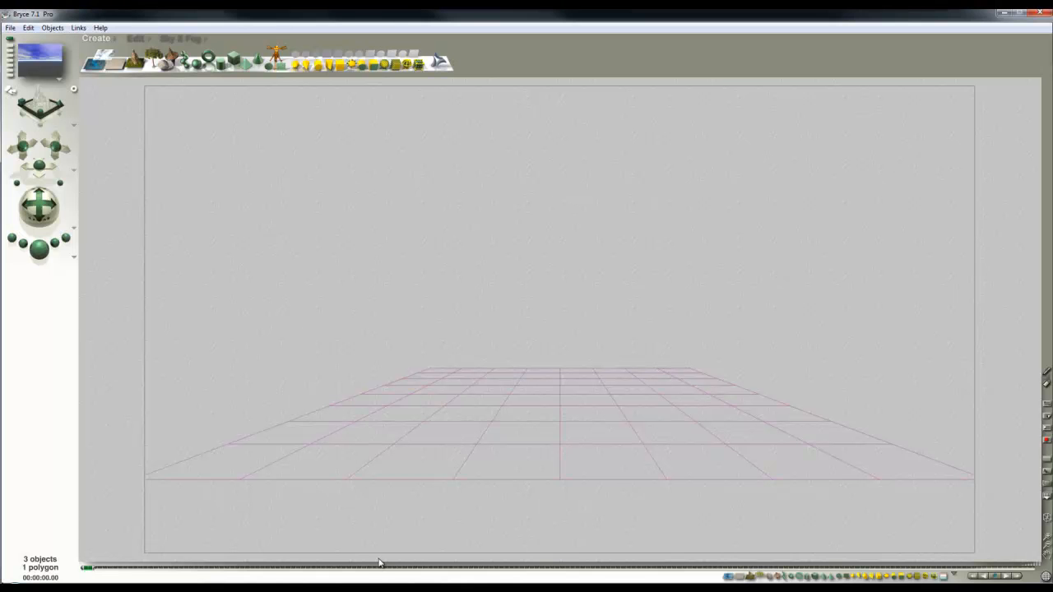
Step: Import twisted.obj from the +grab_this folder via File > Import Object
left_click(9, 26)
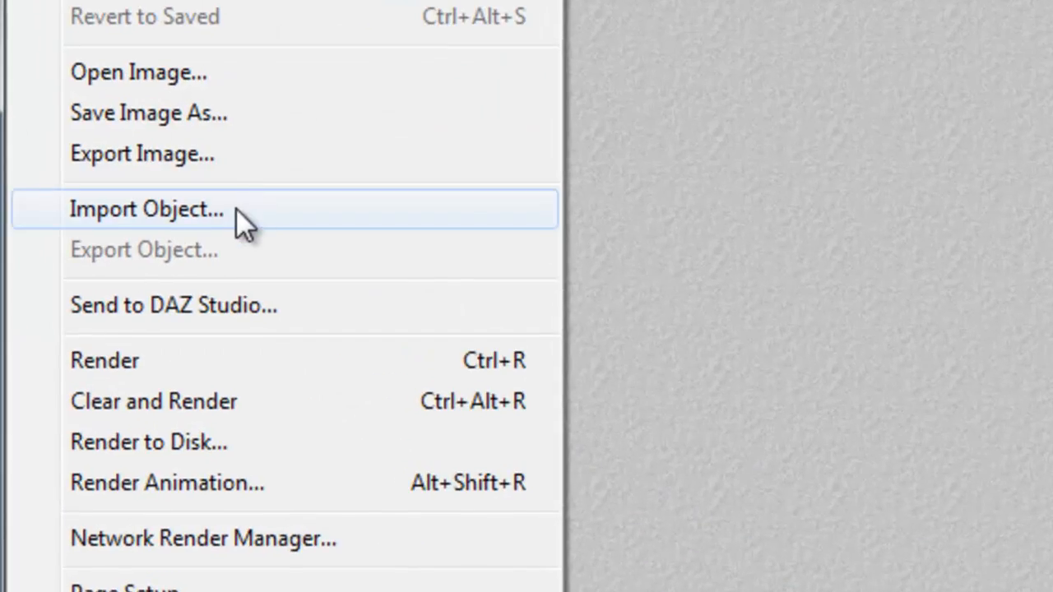
left_click(147, 207)
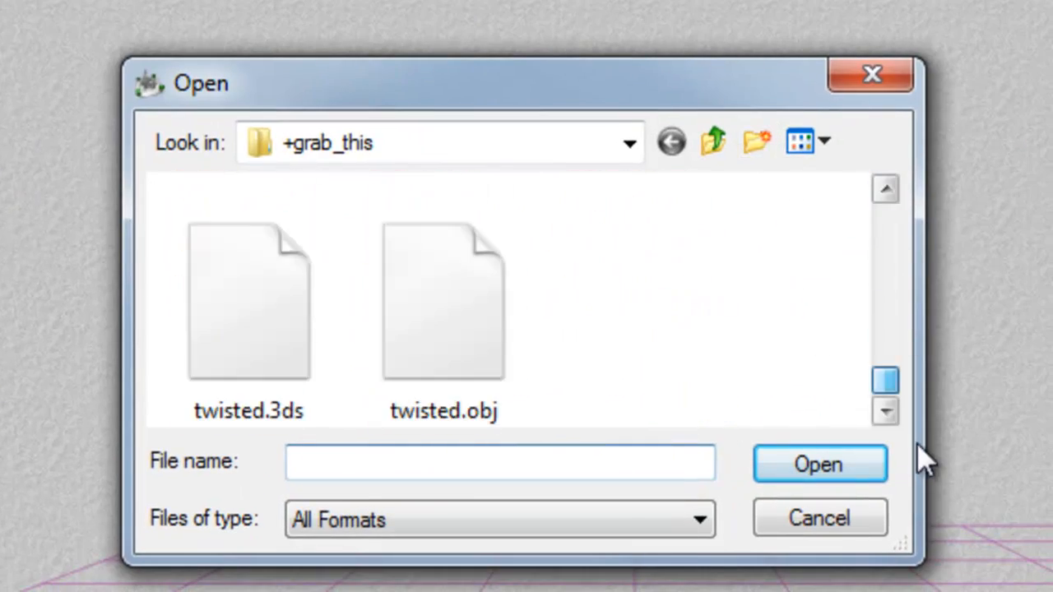
left_click(817, 464)
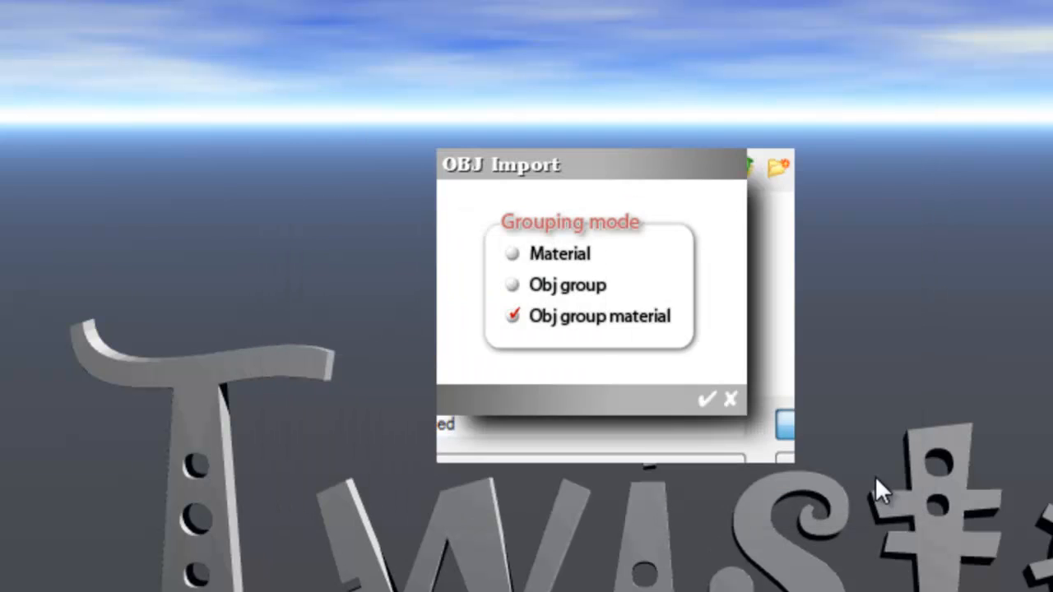
mouse_move(709, 413)
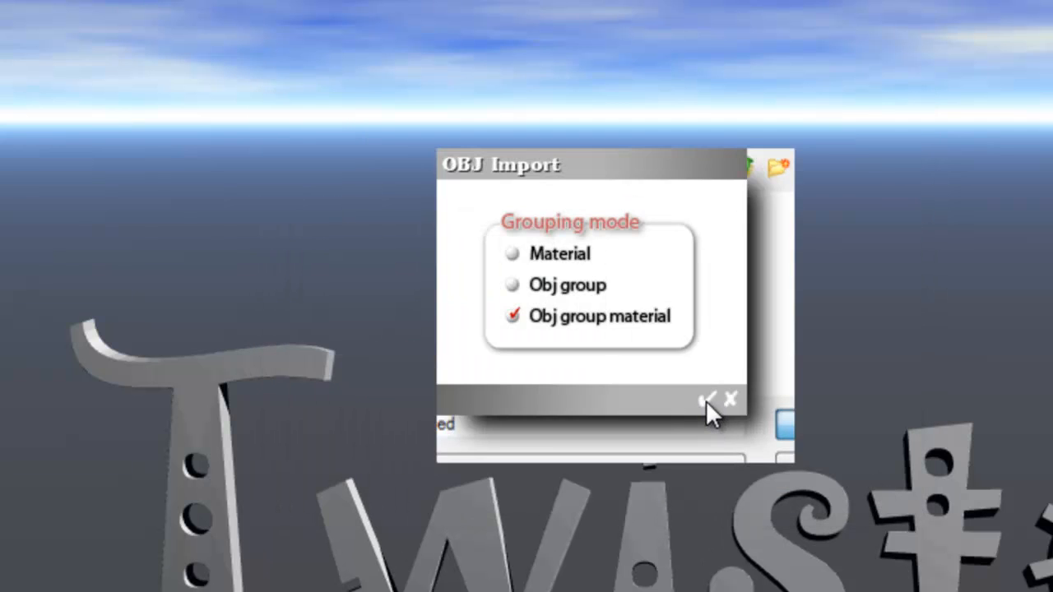
Step: Accept Obj group material grouping, test-render the lettering, and return to wireframe view
left_click(708, 399)
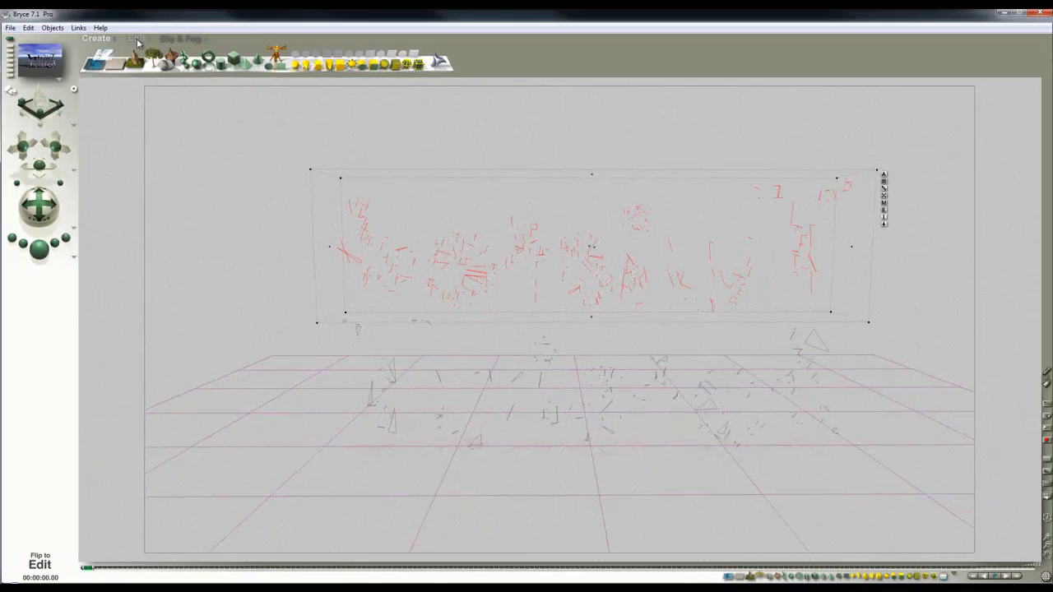
left_click(134, 37)
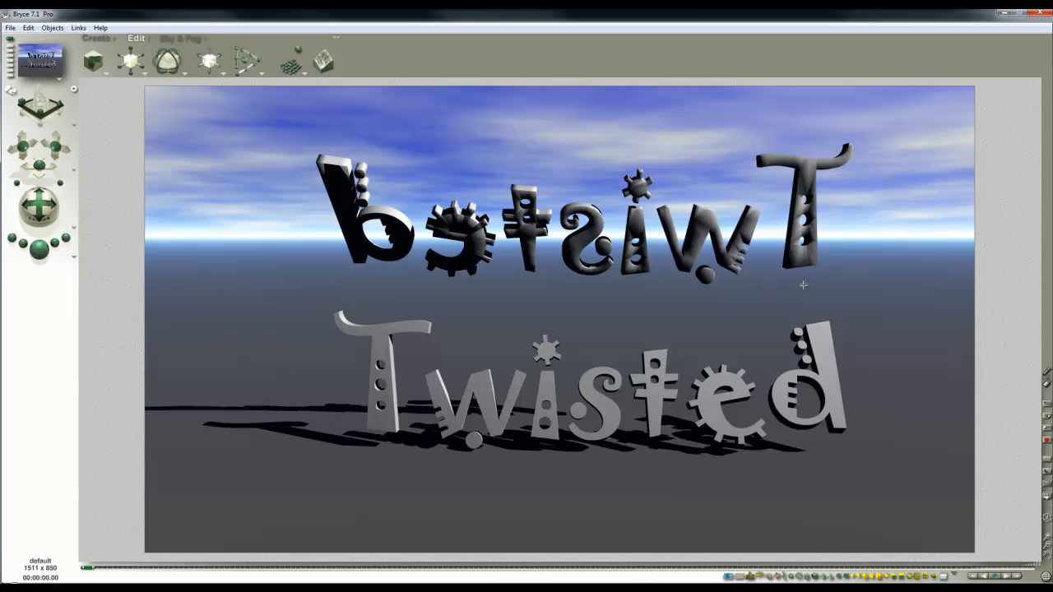
mouse_move(829, 256)
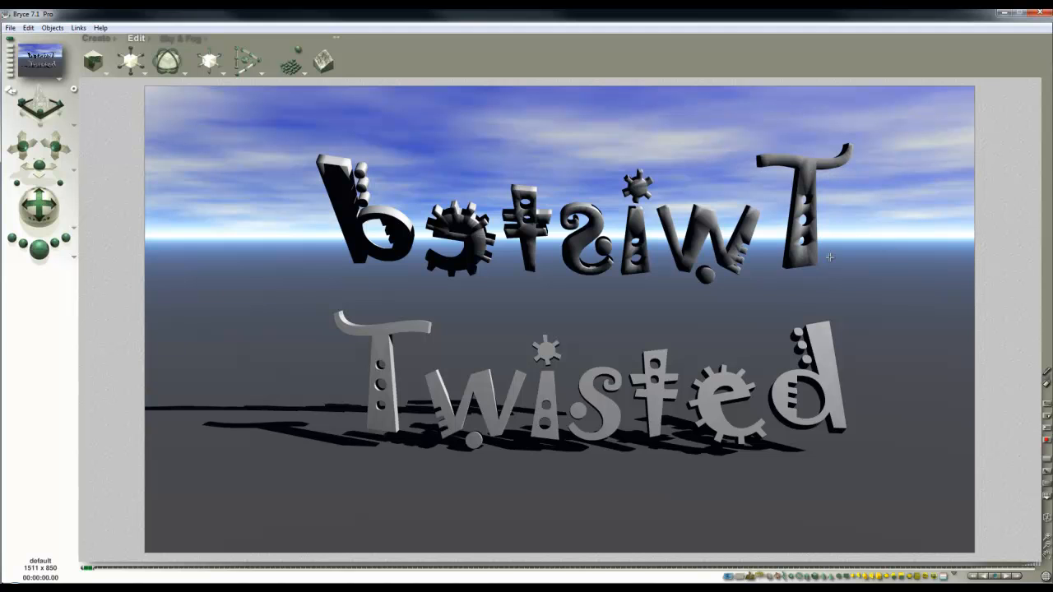
mouse_move(559, 264)
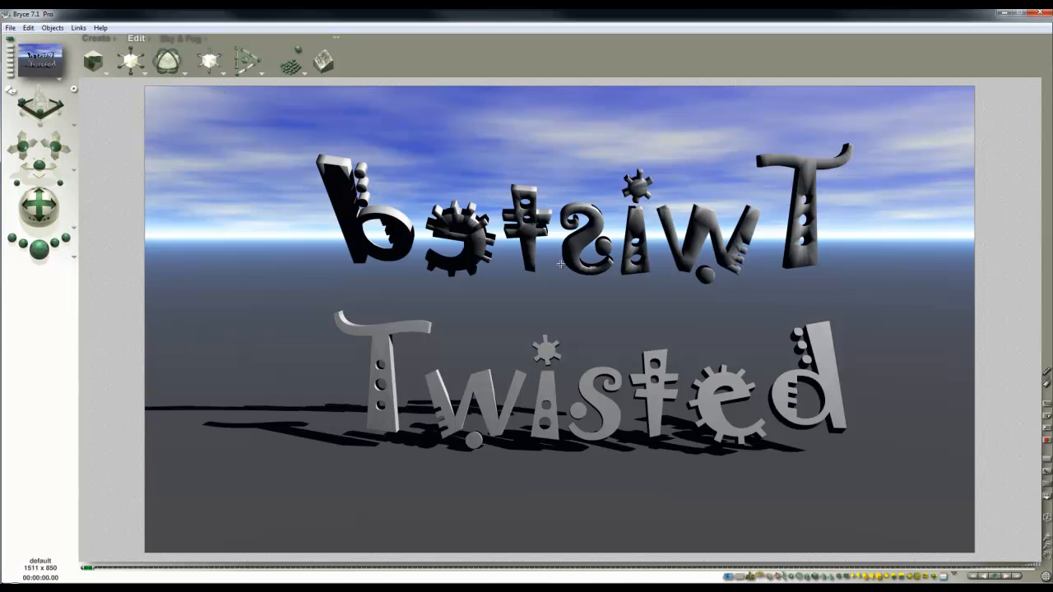
left_click(130, 60)
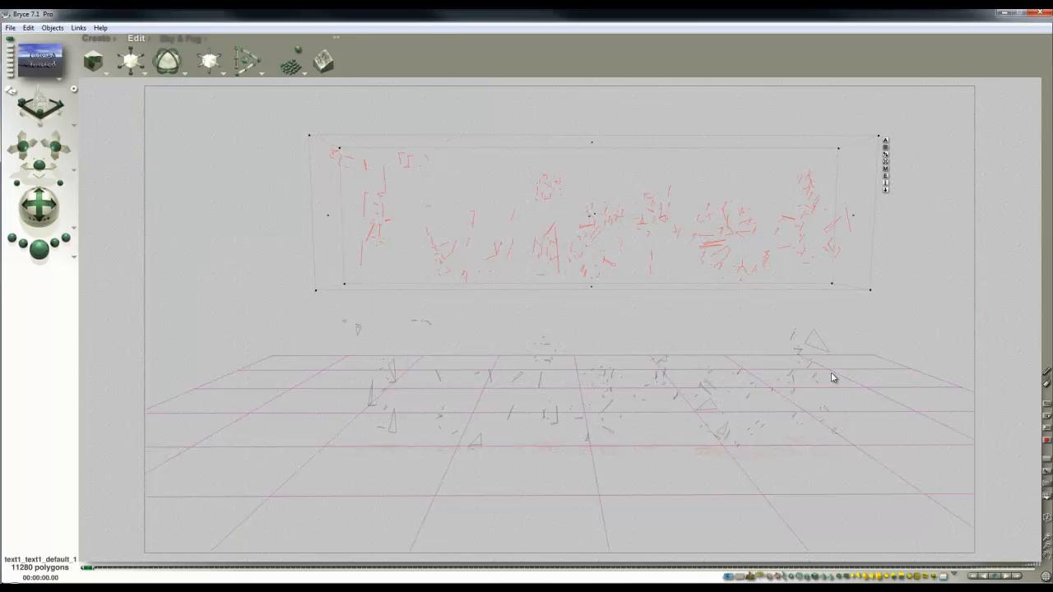
Step: Adjust the Smooth angle of the imported 11280-polygon Twisted mesh in Edit Mesh
left_click(885, 175)
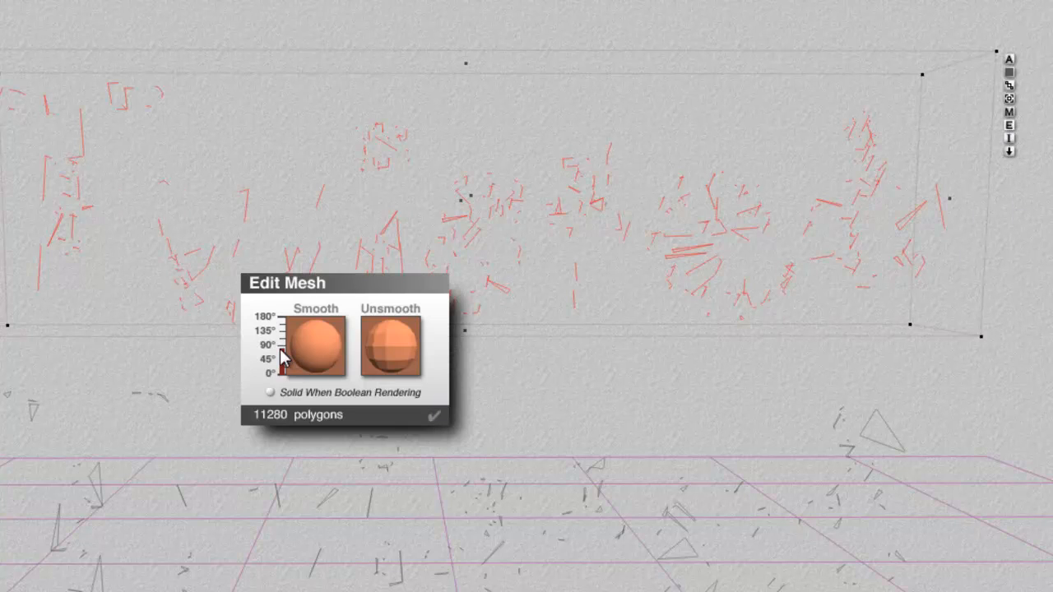
left_click_drag(283, 356, 283, 370)
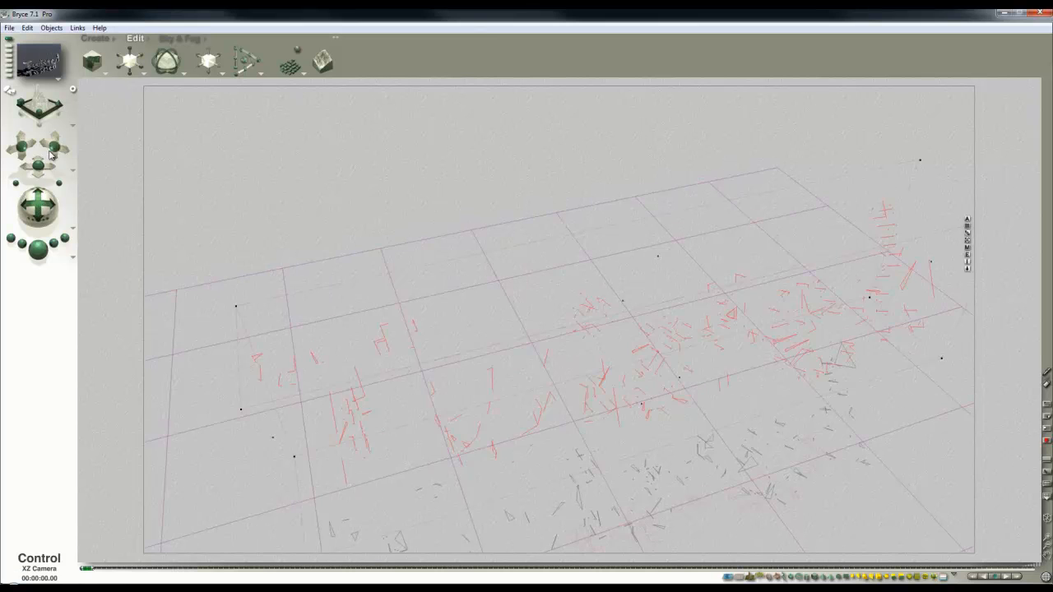
Step: Orbit the camera around the imported text with the trackball
left_click_drag(40, 210, 39, 189)
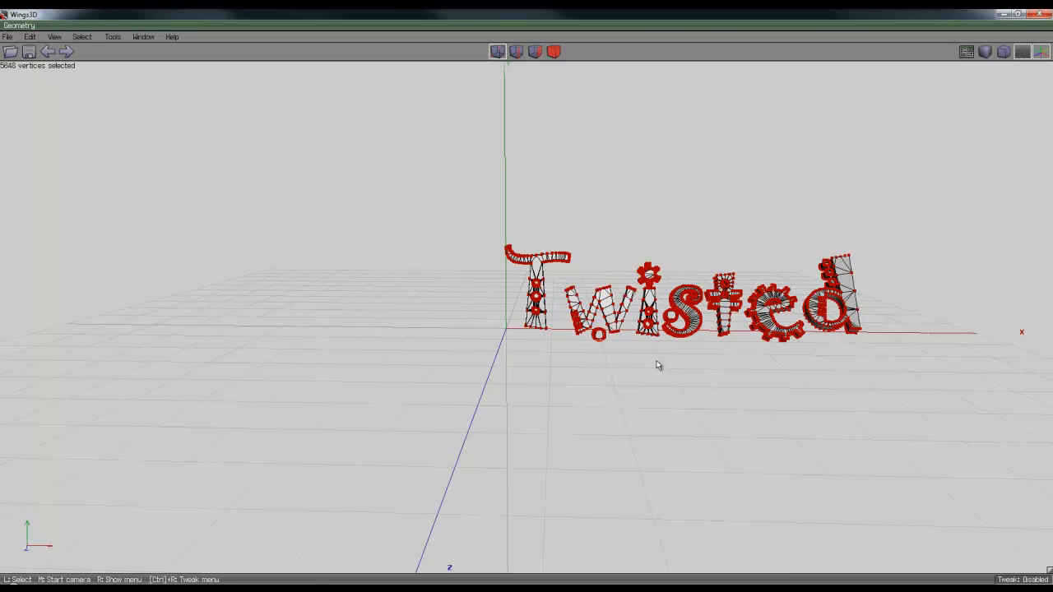
Step: Start a Wings 3D text object 'This is more text', browse the fonts, then cancel without creating it
right_click(658, 366)
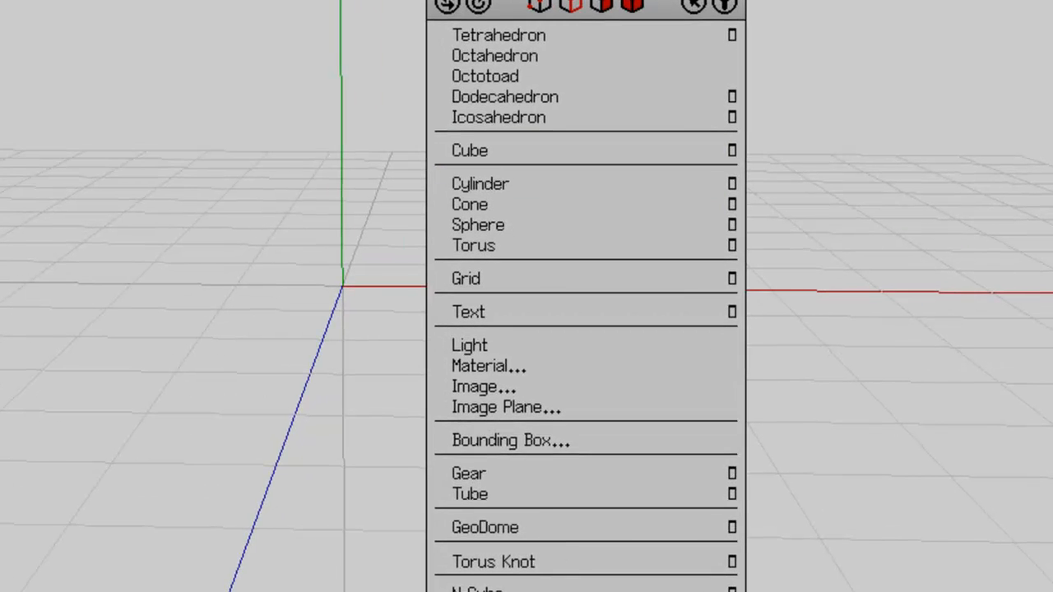
left_click(467, 311)
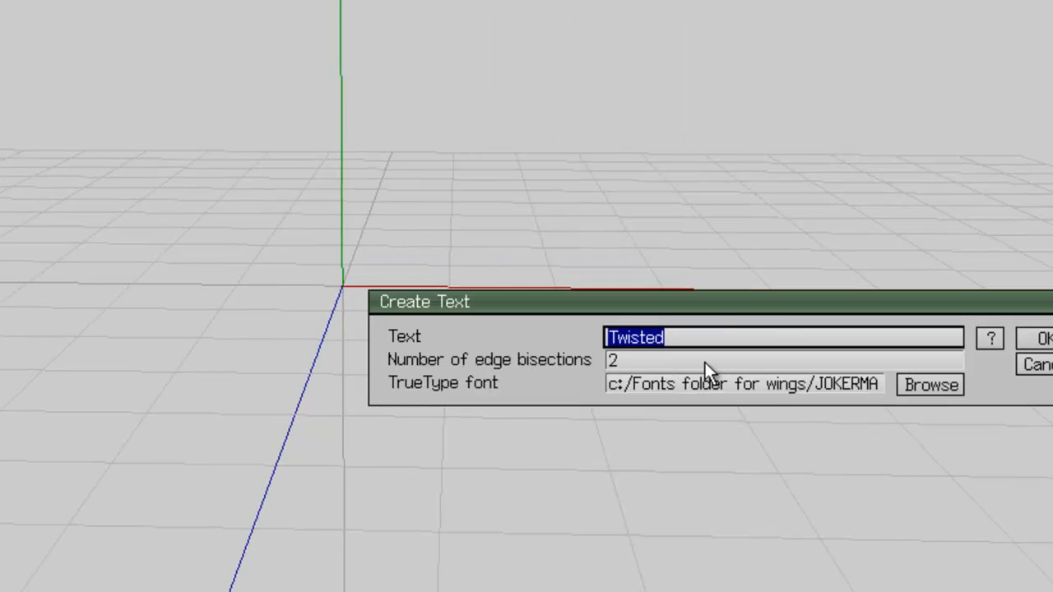
type("This s")
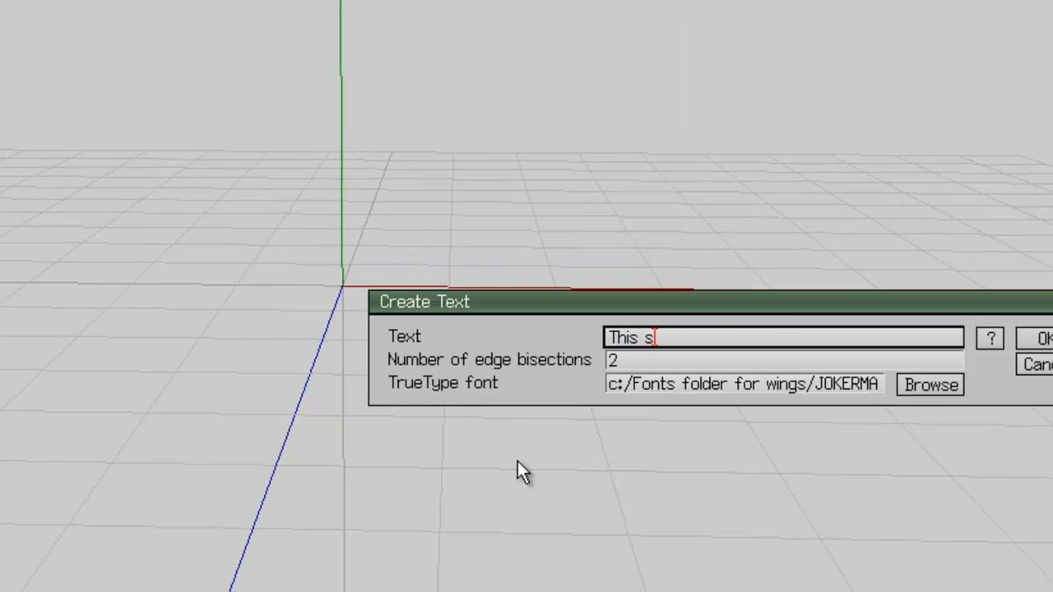
type("is more text")
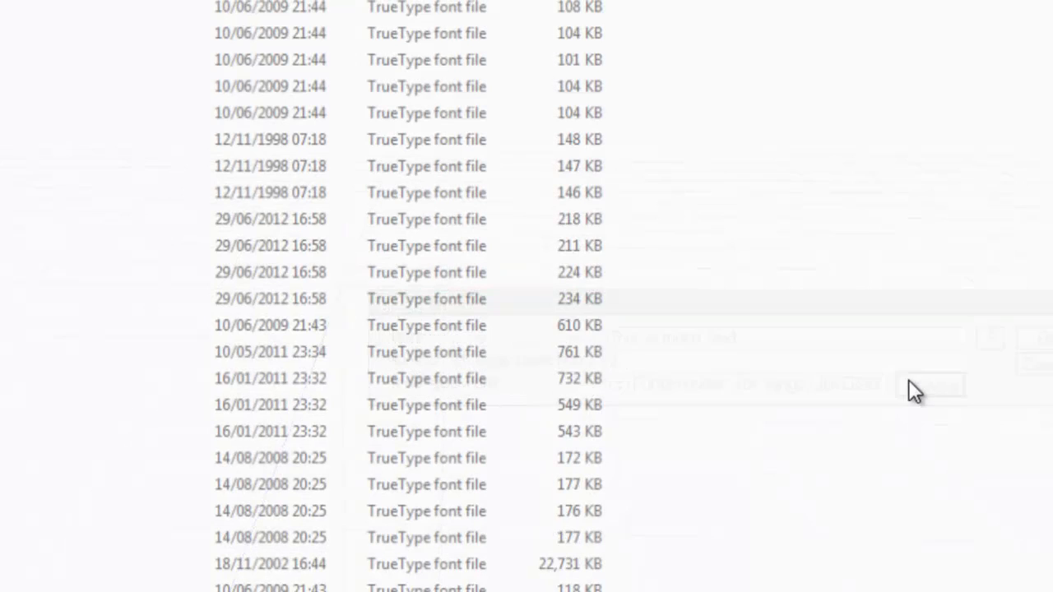
scroll("down", 3)
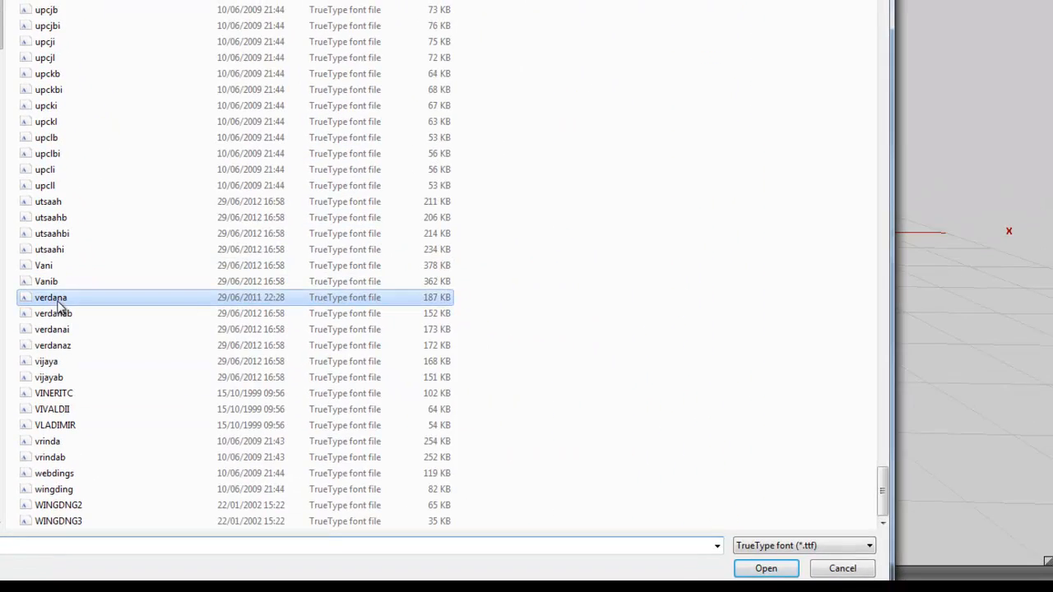
left_click(765, 569)
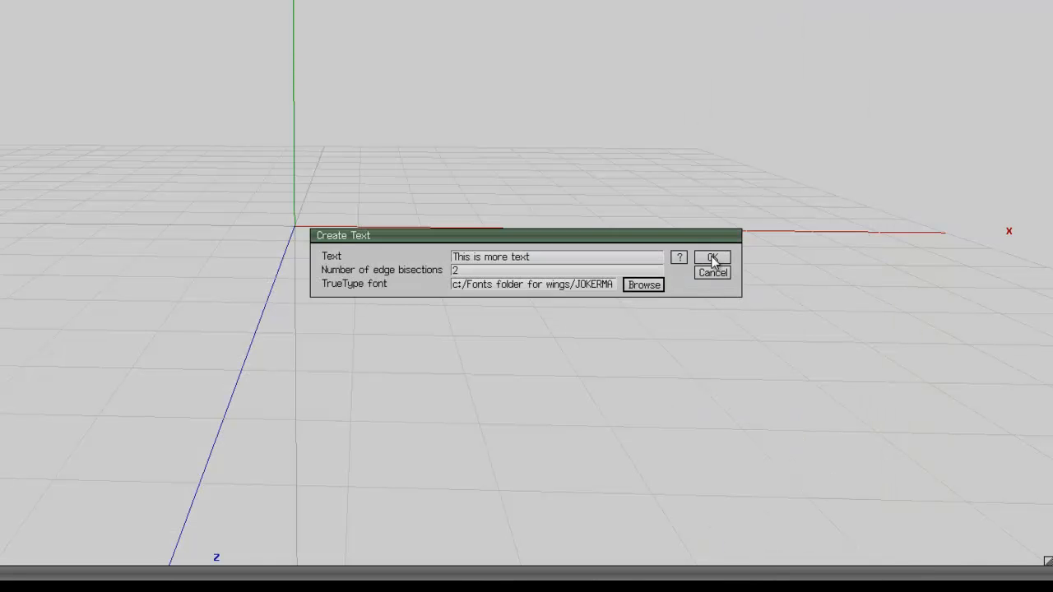
left_click(710, 257)
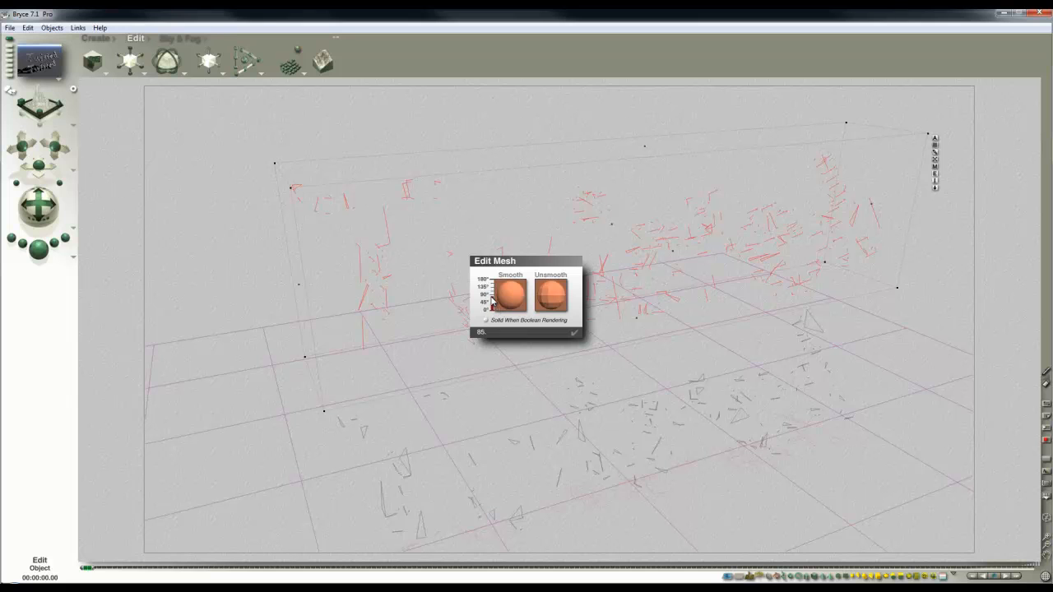
Step: Apply Smooth to the text mesh repeatedly, closing and reopening Edit Mesh between attempts
left_click(574, 333)
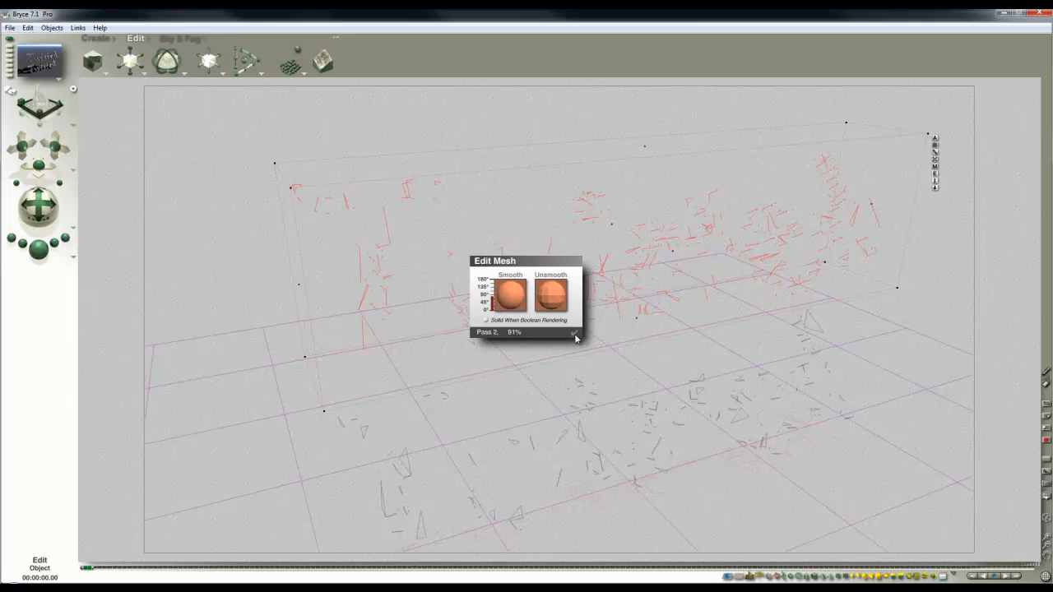
left_click(576, 333)
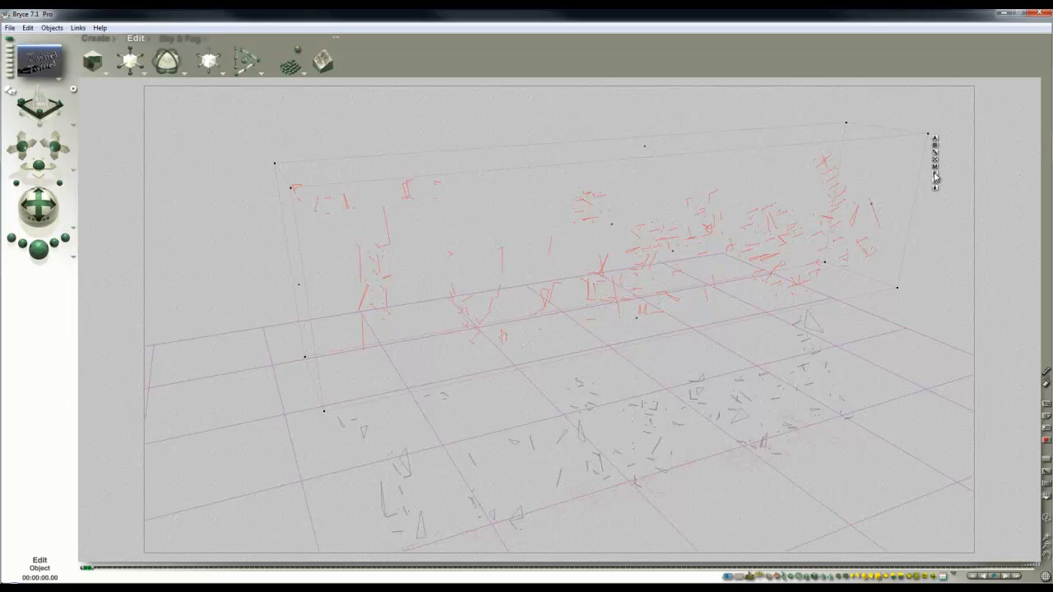
left_click(935, 168)
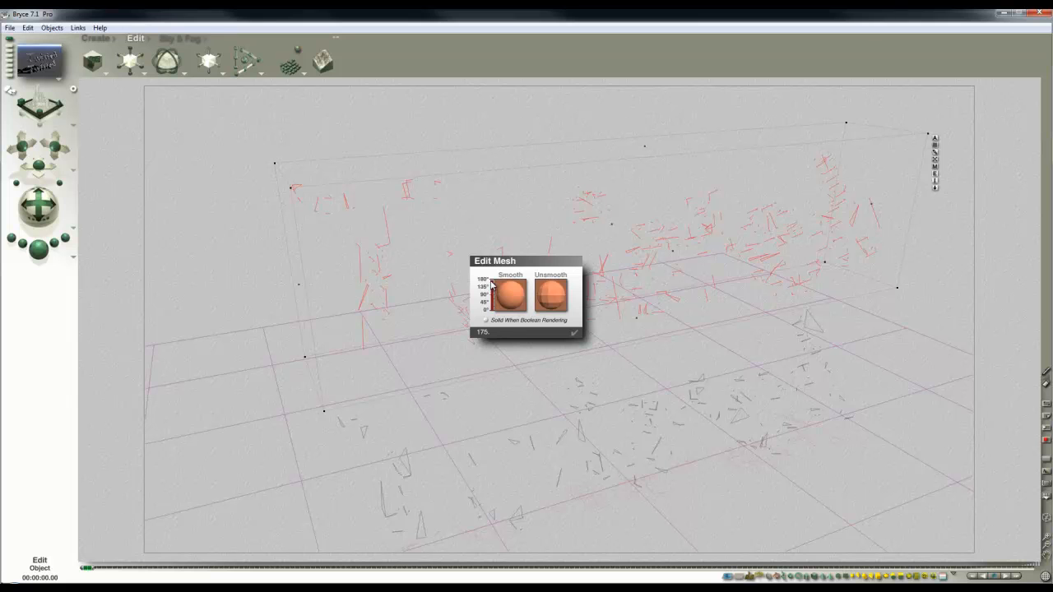
left_click(574, 332)
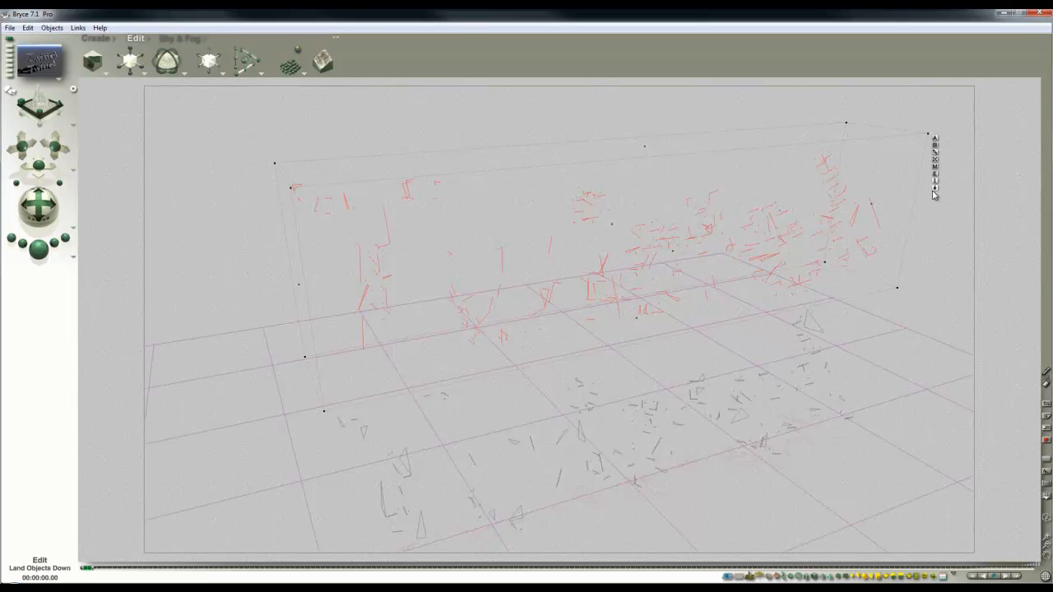
left_click(934, 171)
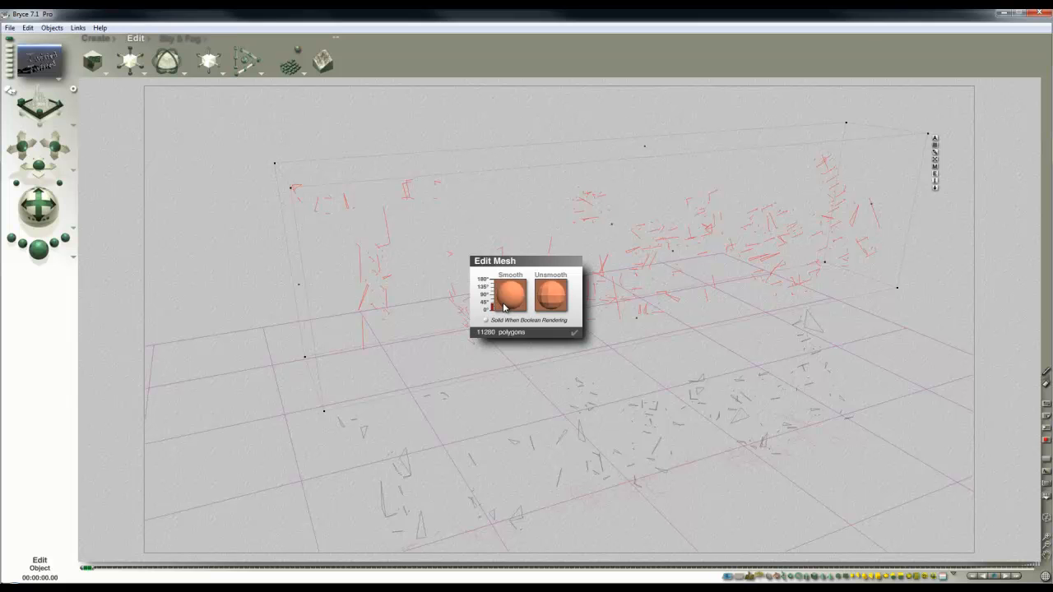
left_click(574, 332)
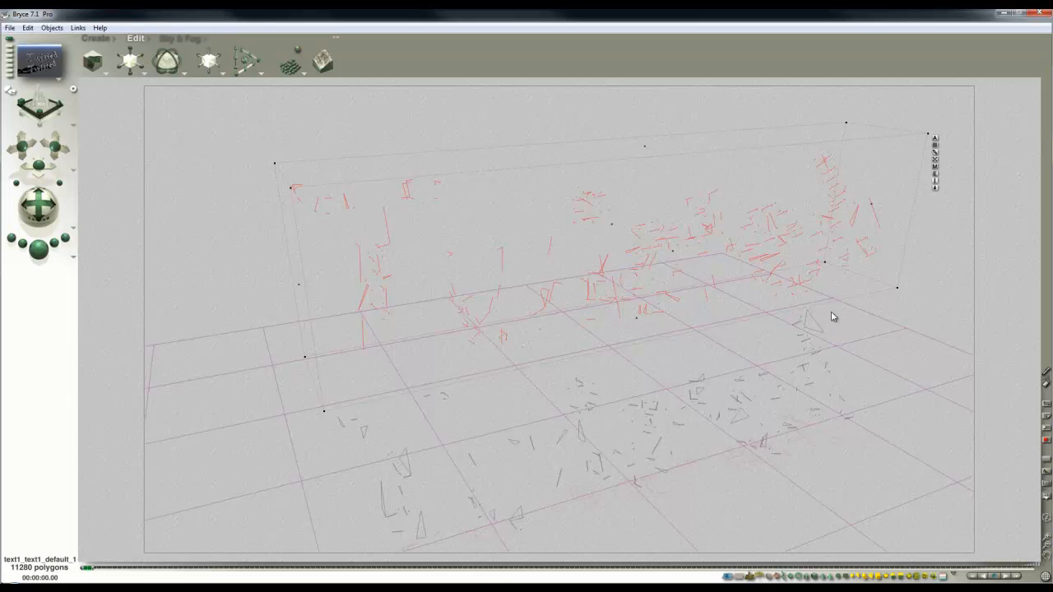
mouse_move(832, 318)
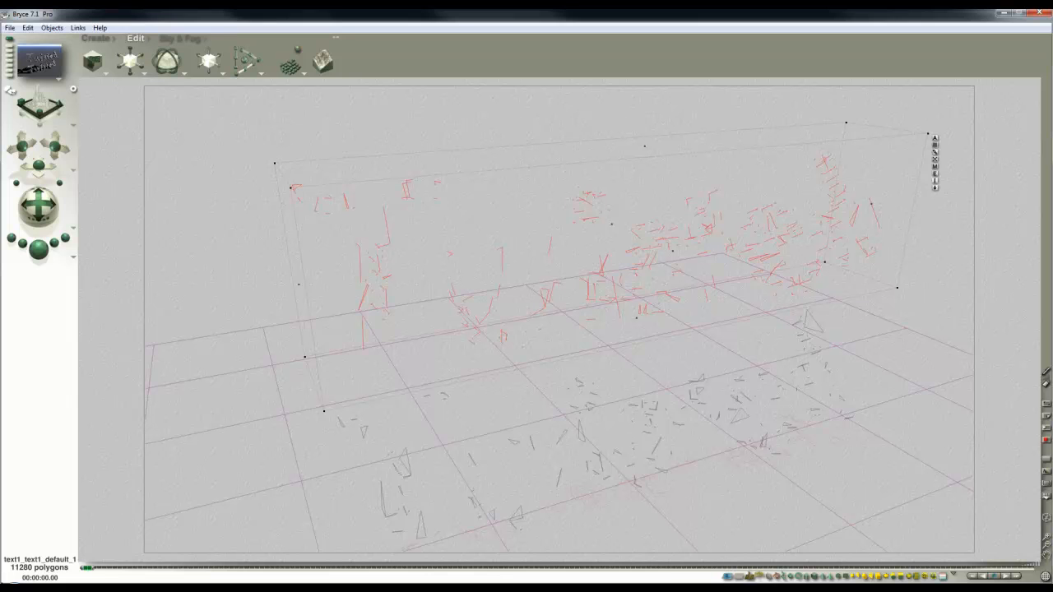